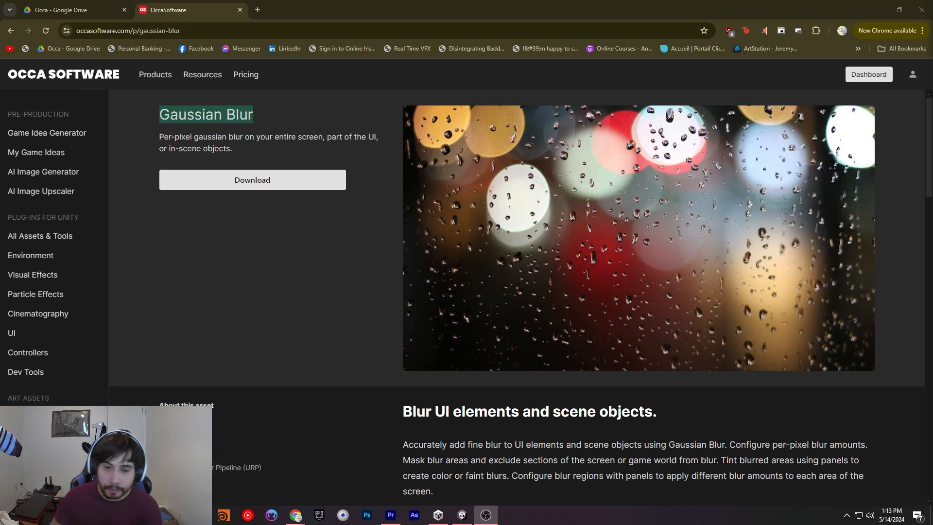
mouse_move(251, 106)
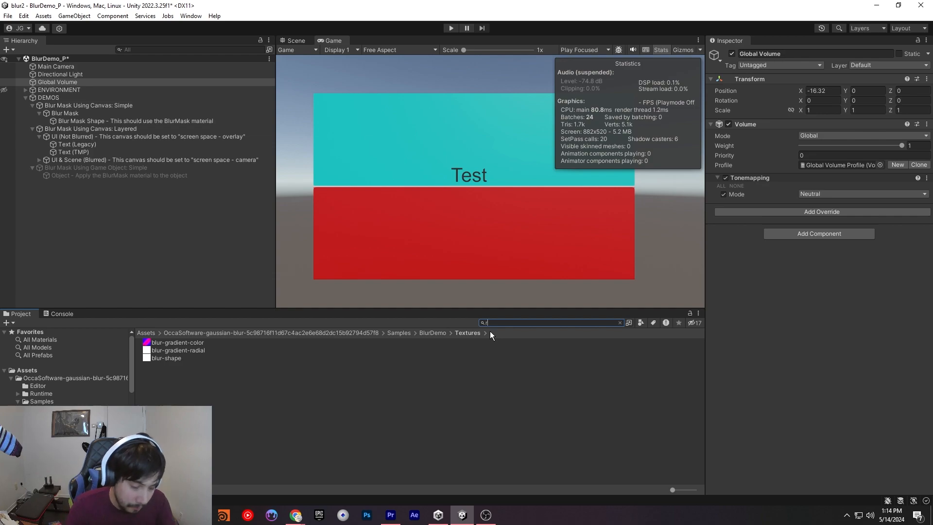
Find the URP-HighFidelity-Renderer asset and add a Blur Render Feature to it.
type("rend")
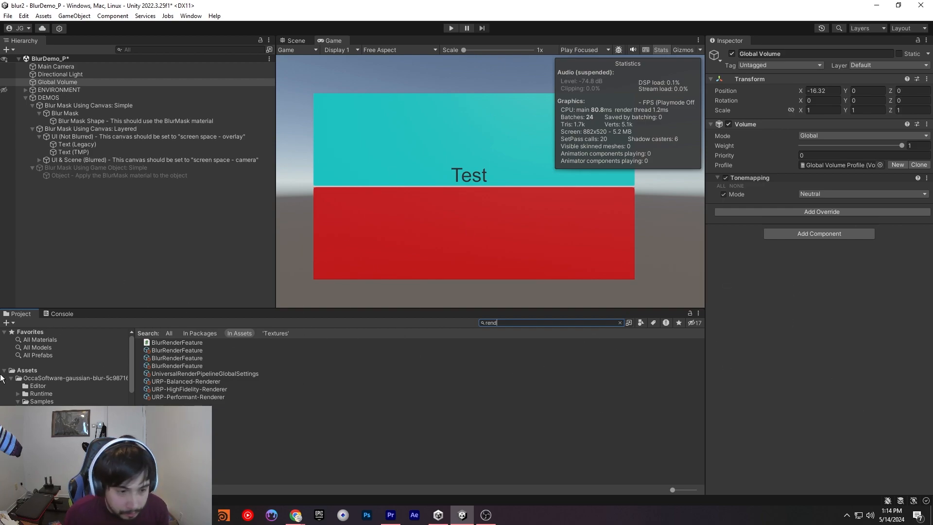
left_click(189, 389)
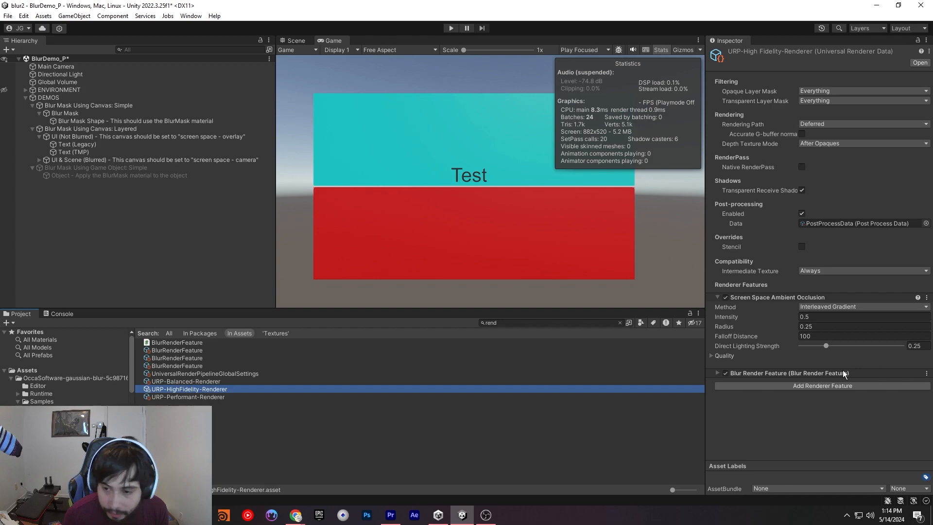
mouse_move(776, 375)
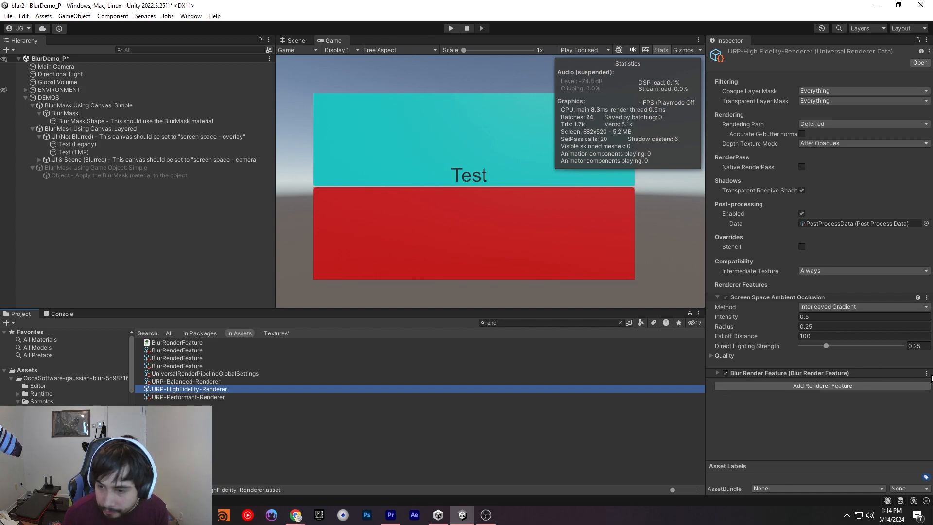
left_click(926, 374)
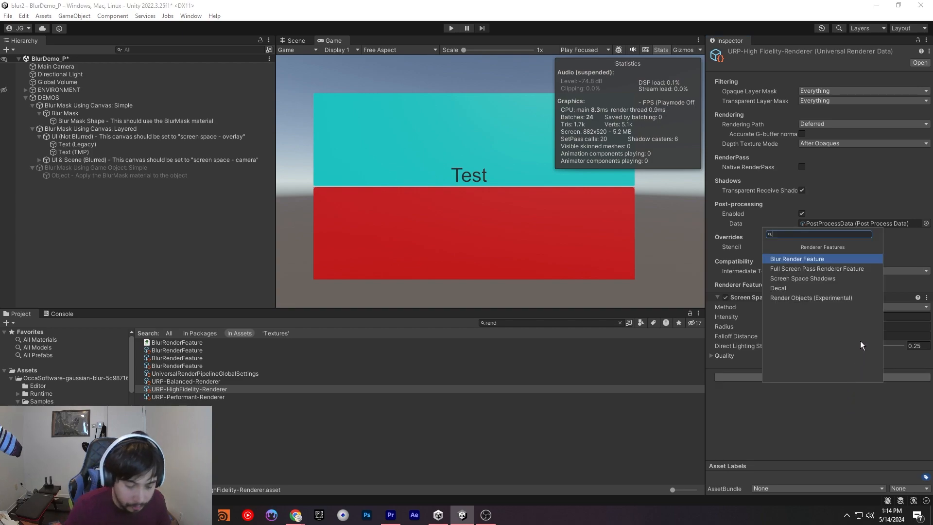
type("blur")
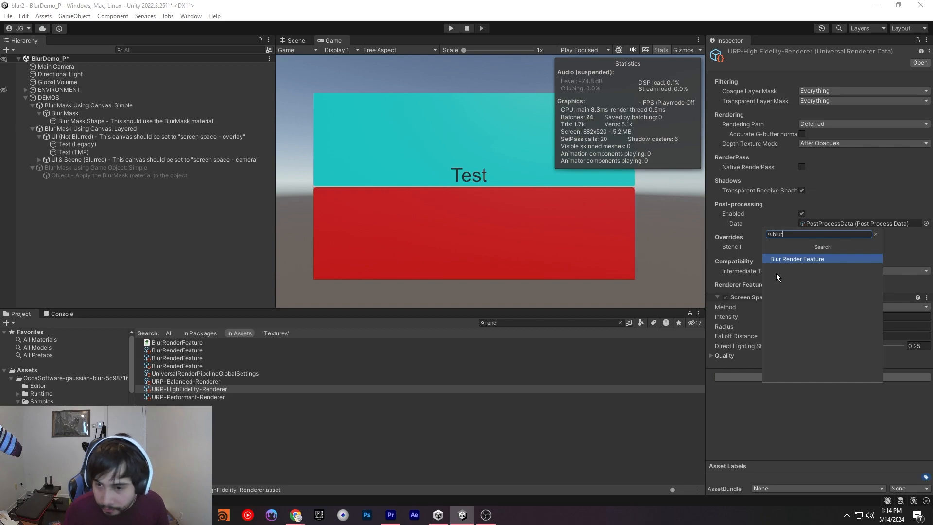
left_click(797, 258)
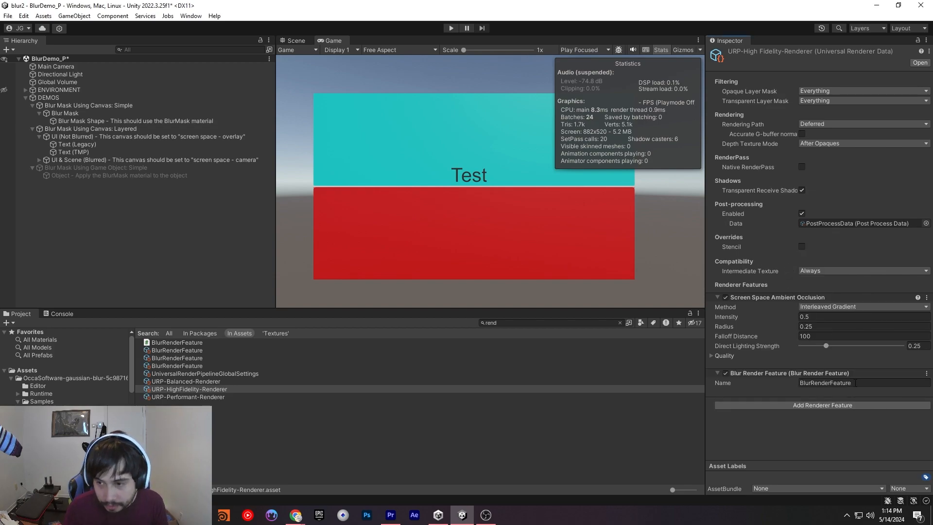
mouse_move(106, 375)
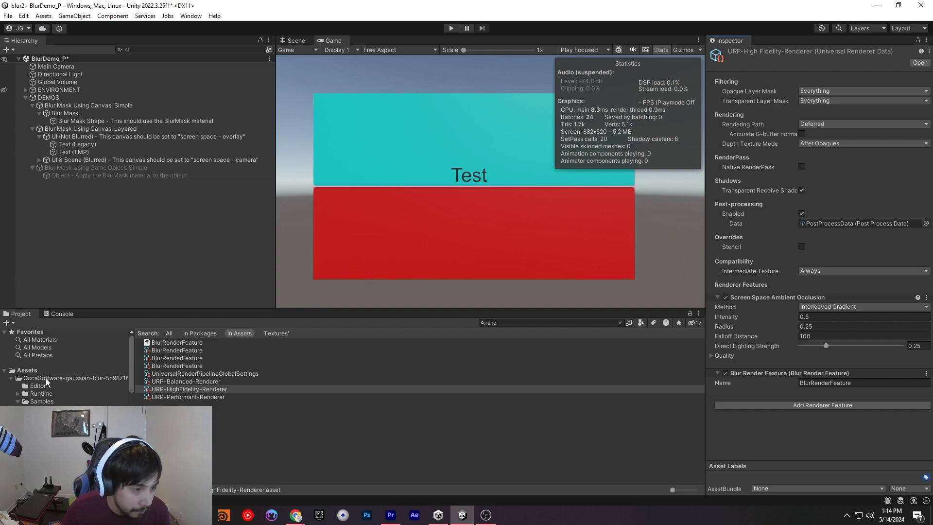
Add an enabled Gaussian Blur override to the Global Volume.
left_click(47, 97)
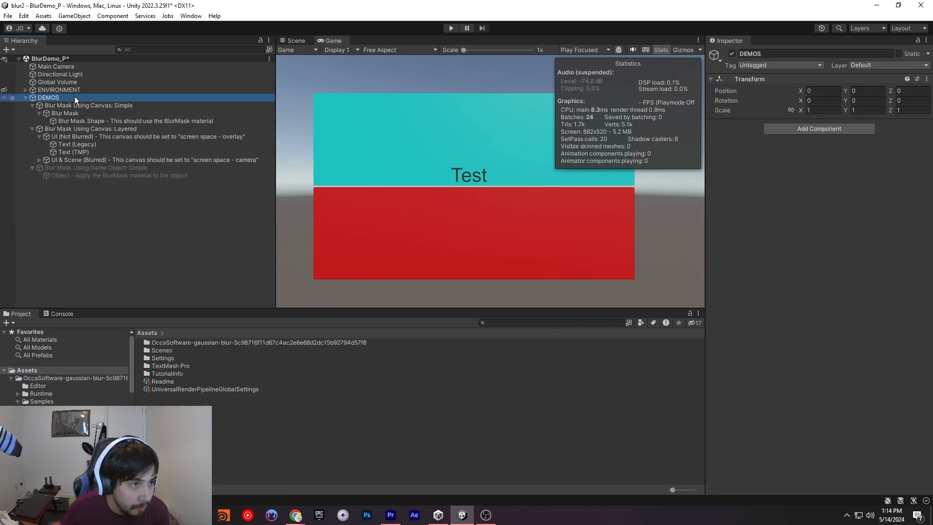
left_click(57, 81)
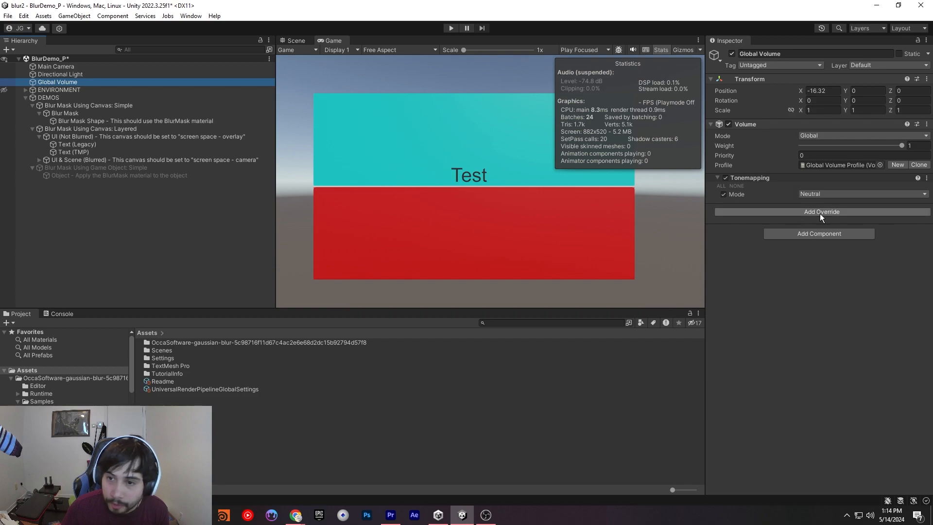
left_click(821, 211)
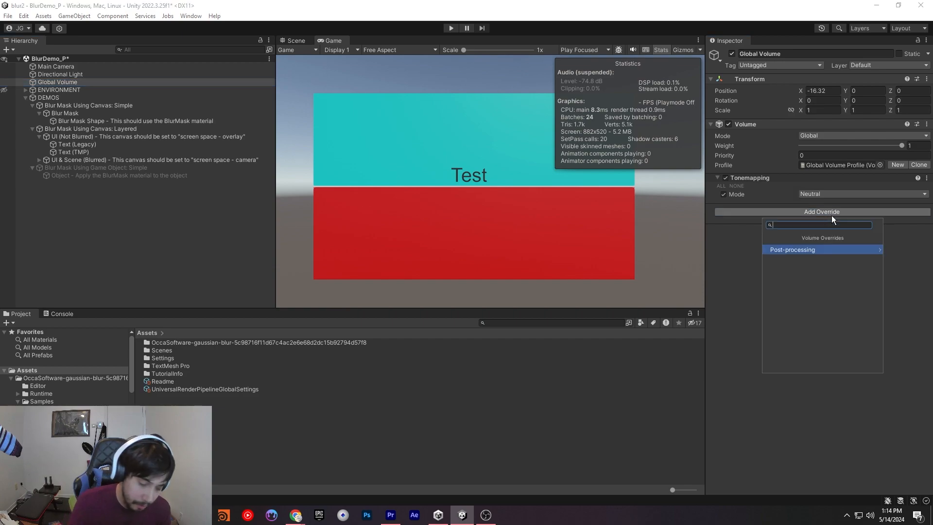
left_click(792, 249)
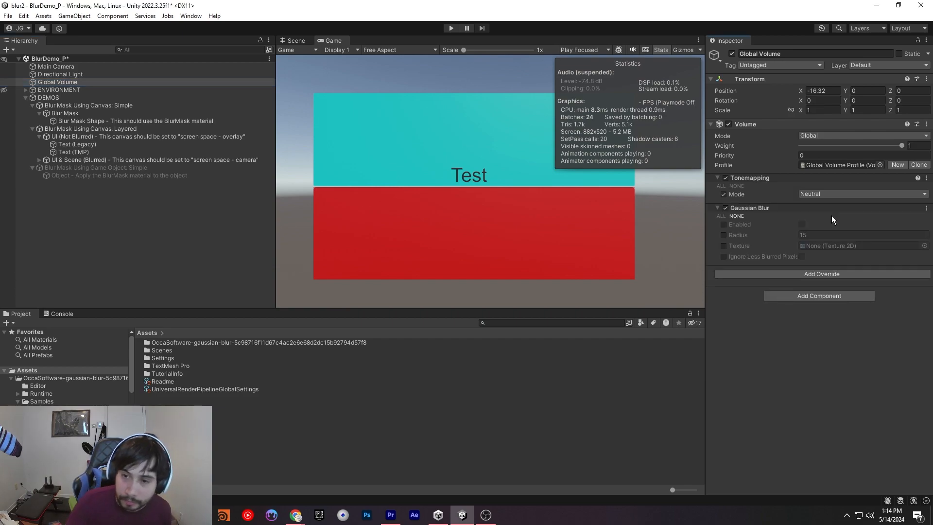
left_click(723, 224)
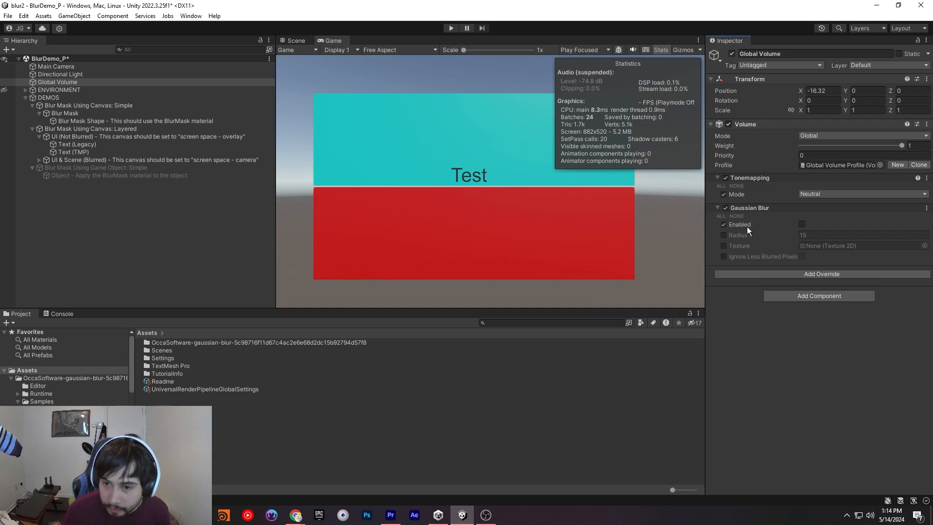
left_click(801, 224)
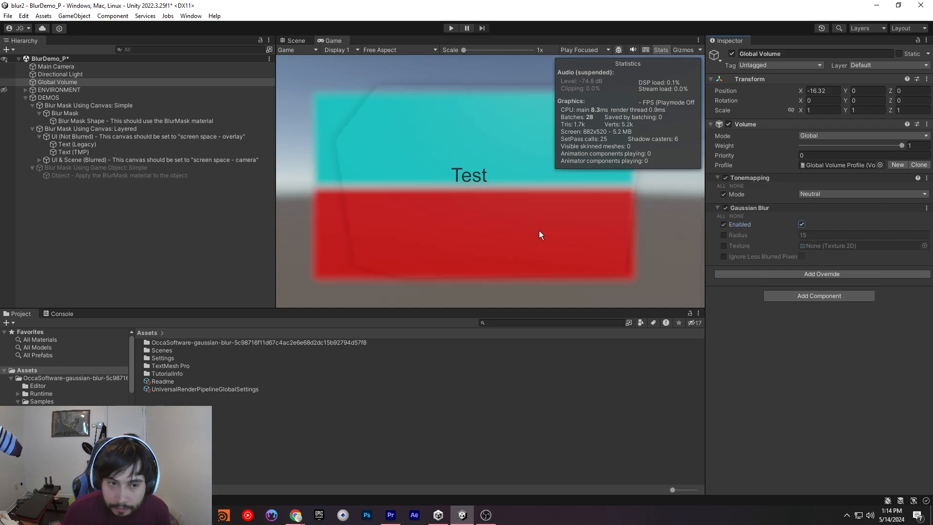
Disable the Simple blur-mask canvas demo and set the blur radius to 17.
left_click(88, 106)
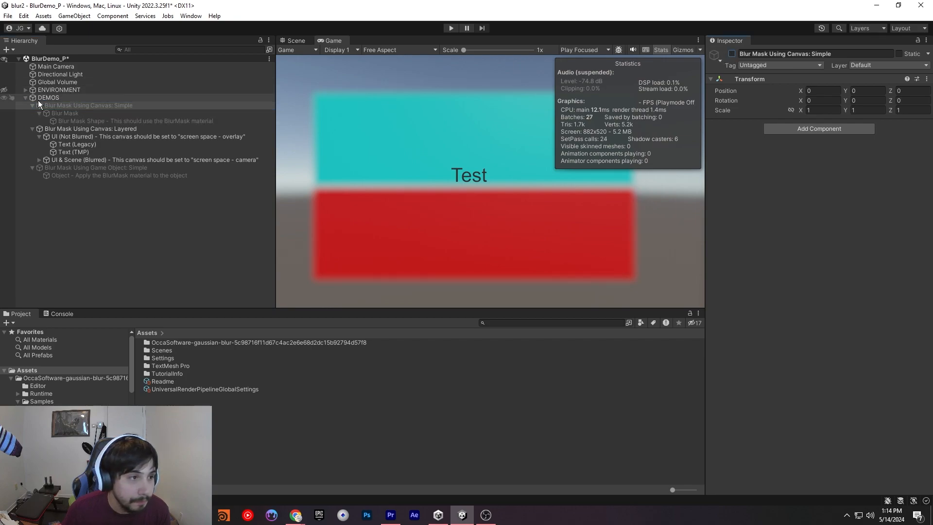
left_click(58, 82)
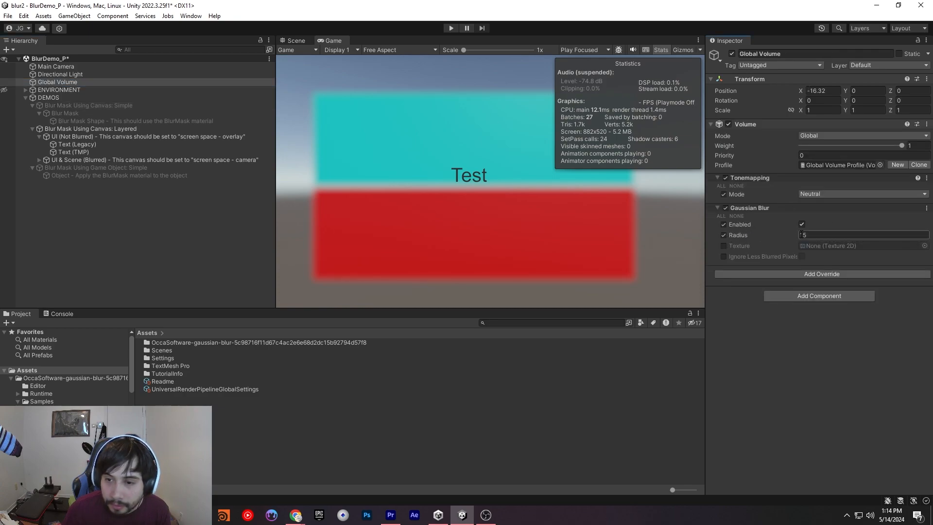
type("17")
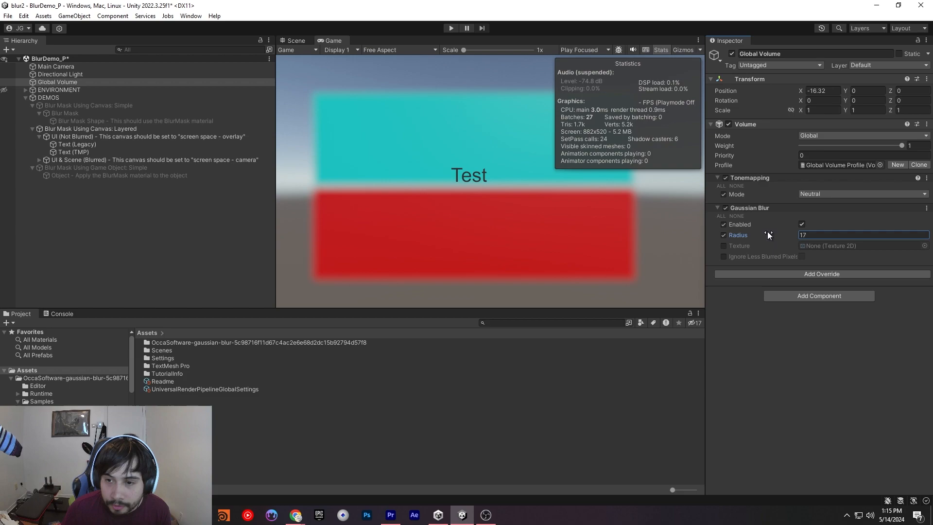
type("0")
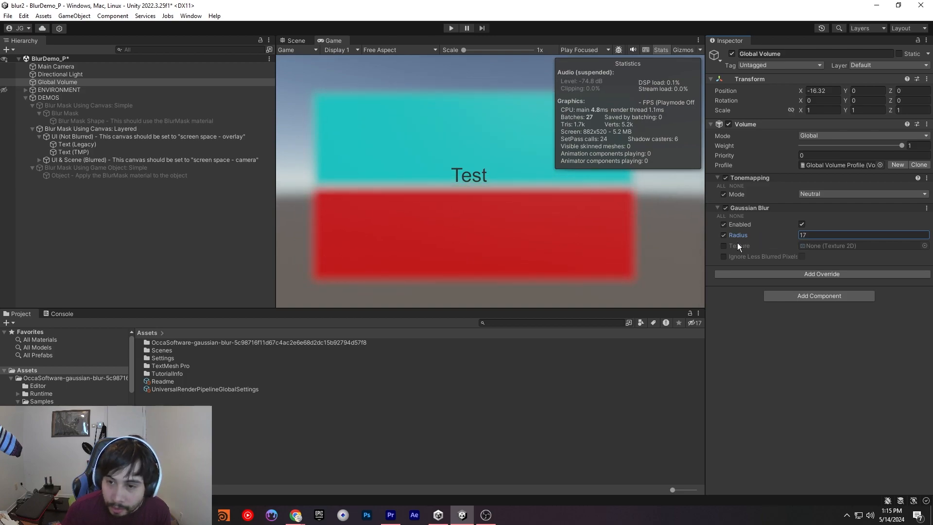
Override the blur texture with blur-gradient-radial and try a value of 85.
left_click(723, 245)
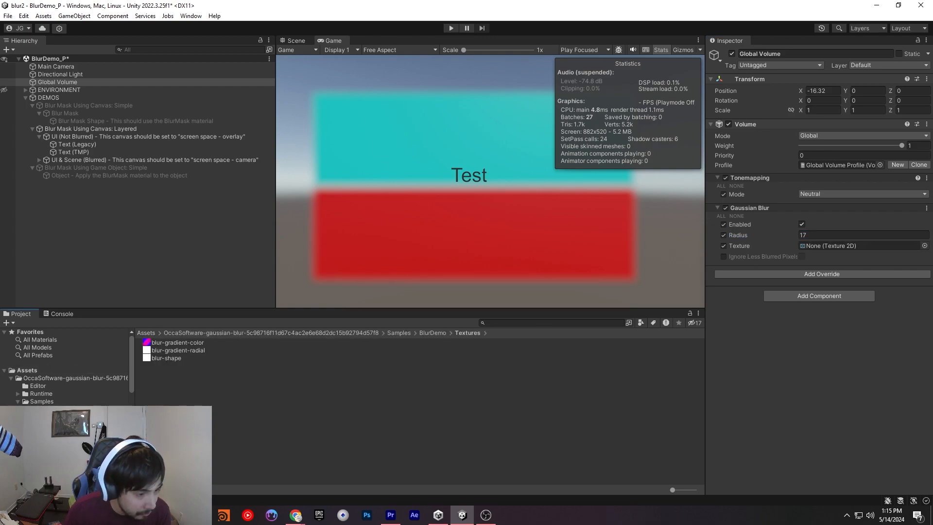
left_click(863, 235)
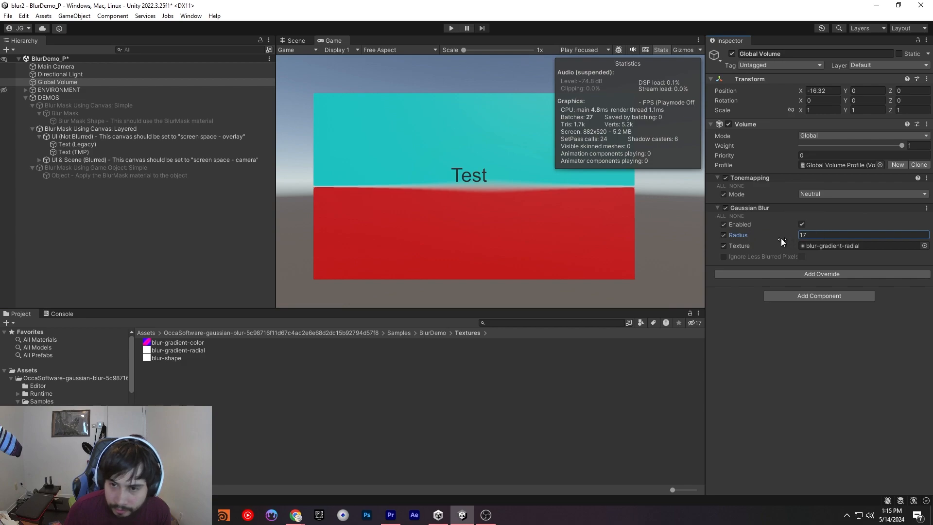
type("85")
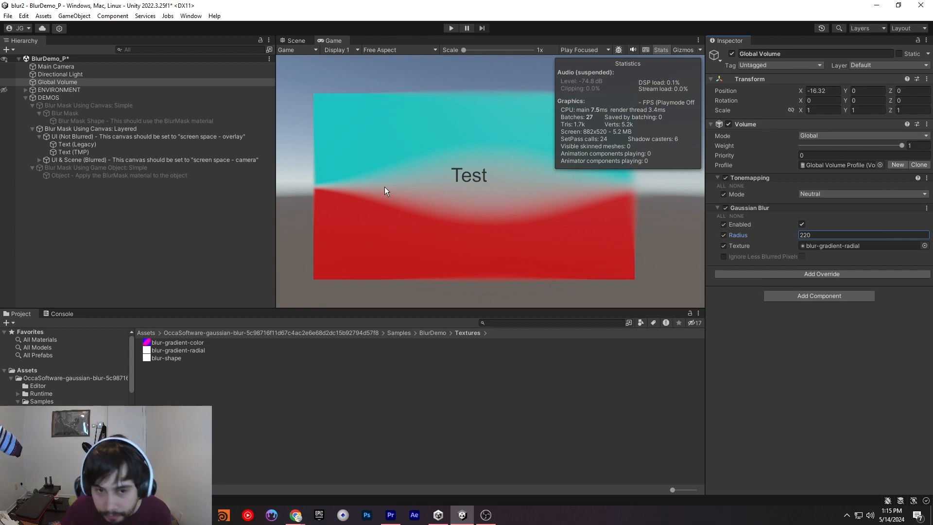
mouse_move(371, 340)
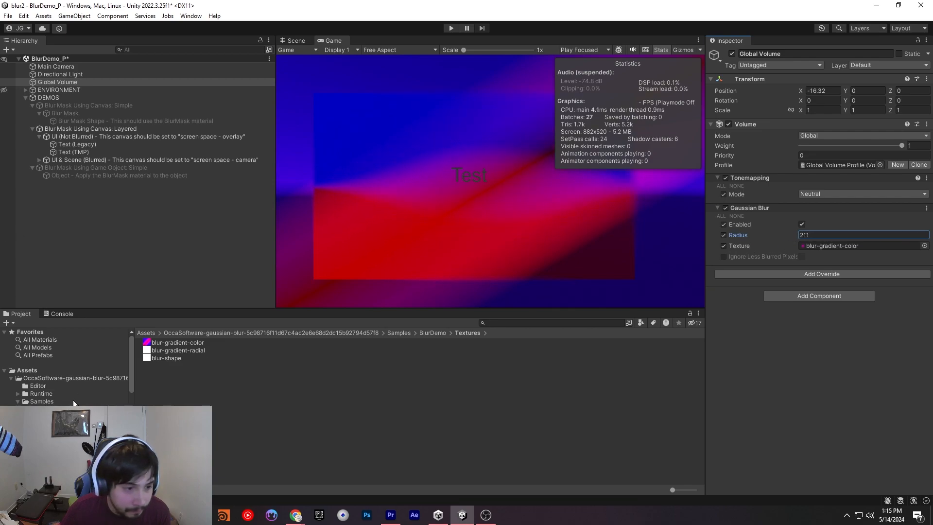
Try the blur-shape texture and values 152, 35, 18, 3, settling the radius at 0.
left_click(845, 245)
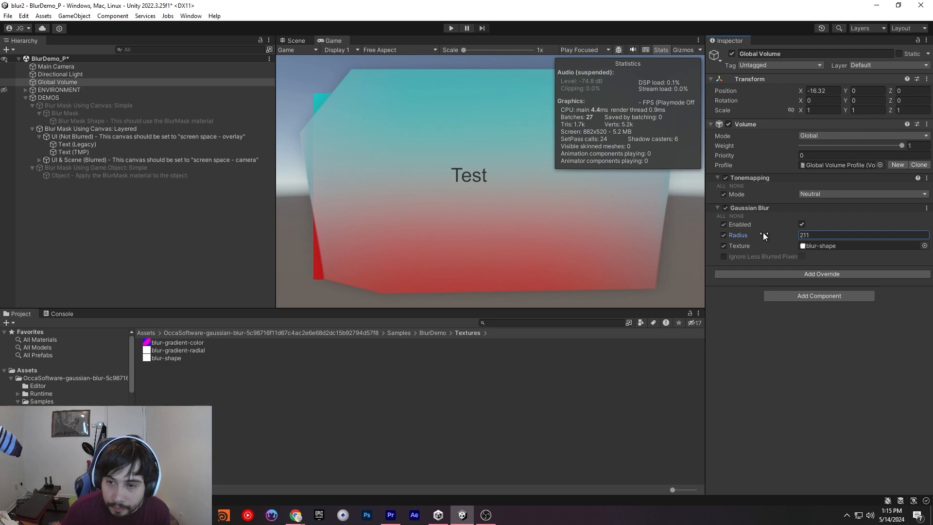
type("0")
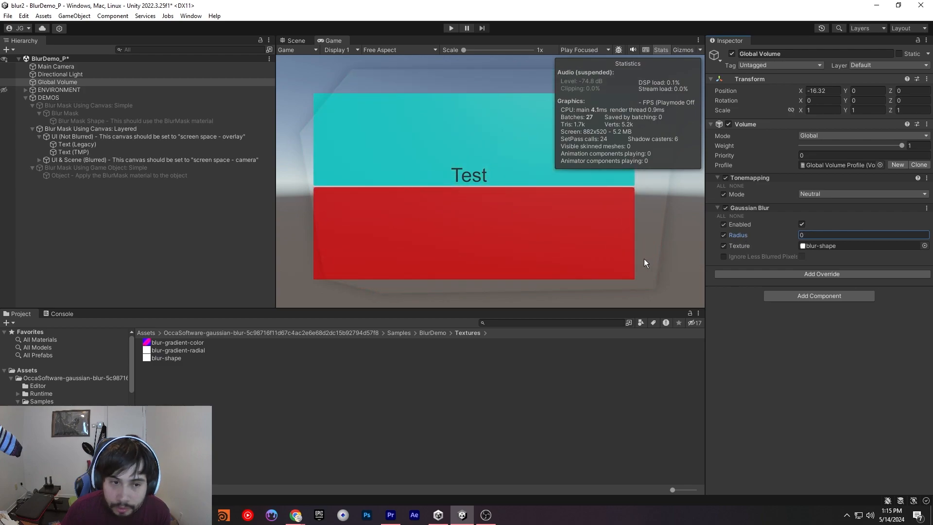
type("152")
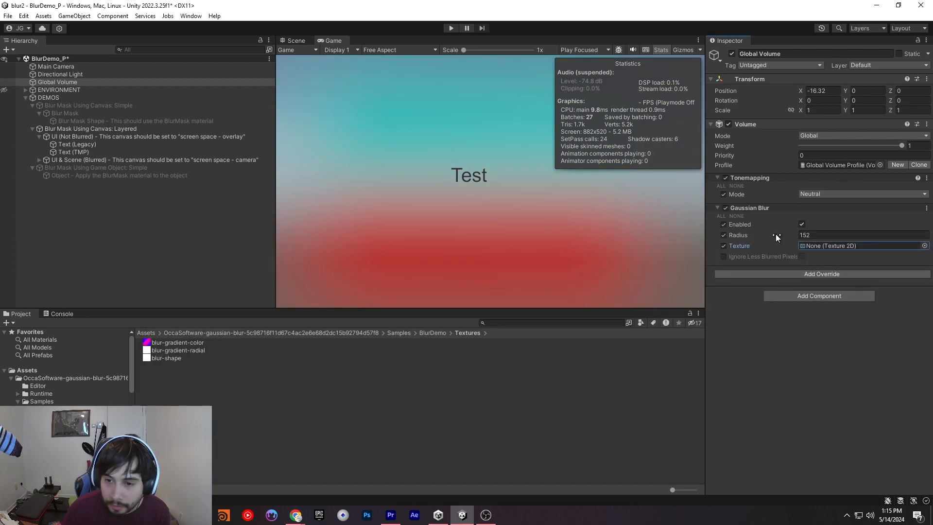
type("35")
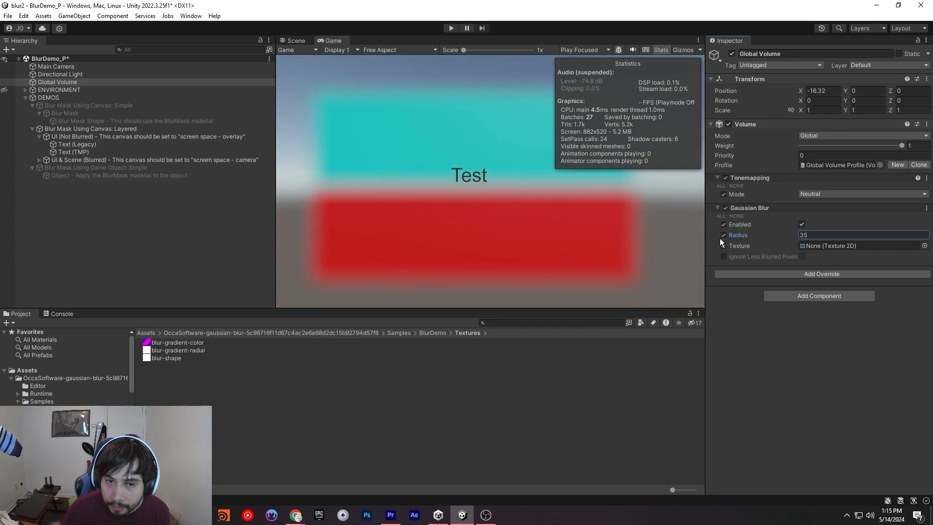
type("18")
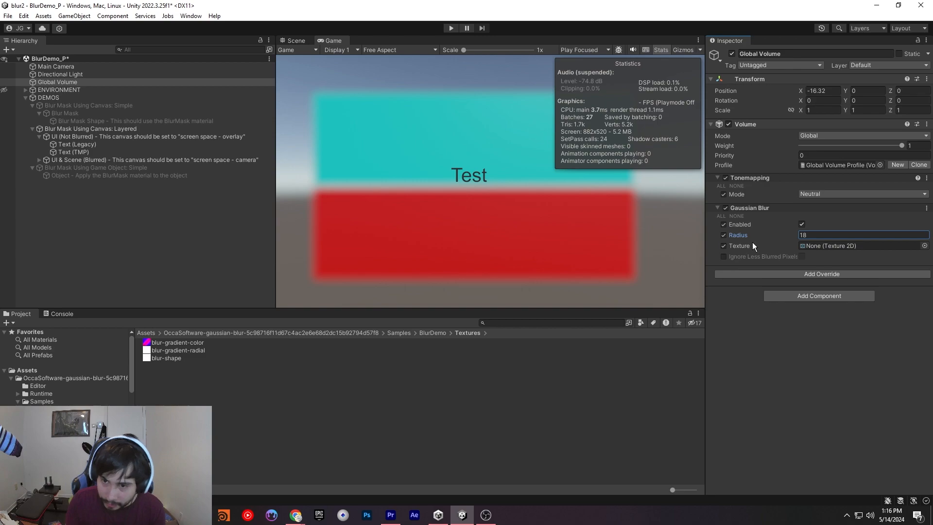
type("3")
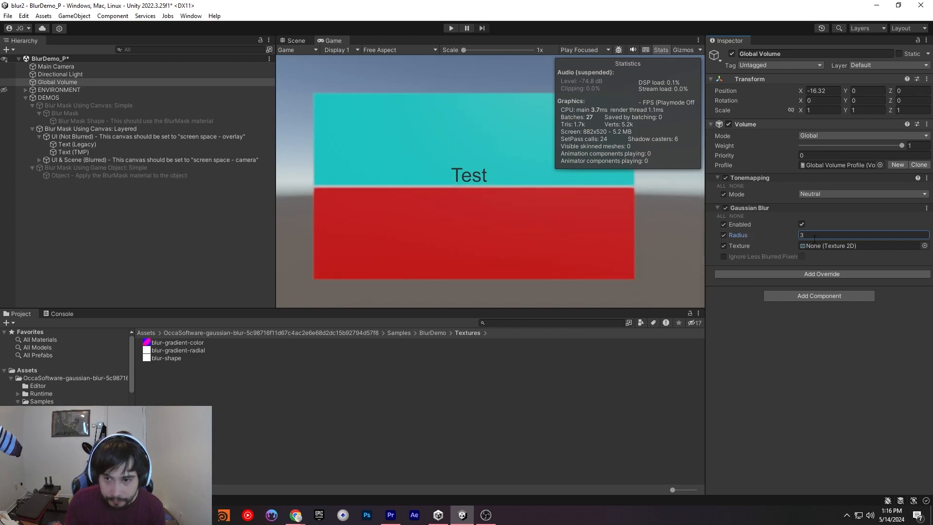
type("0")
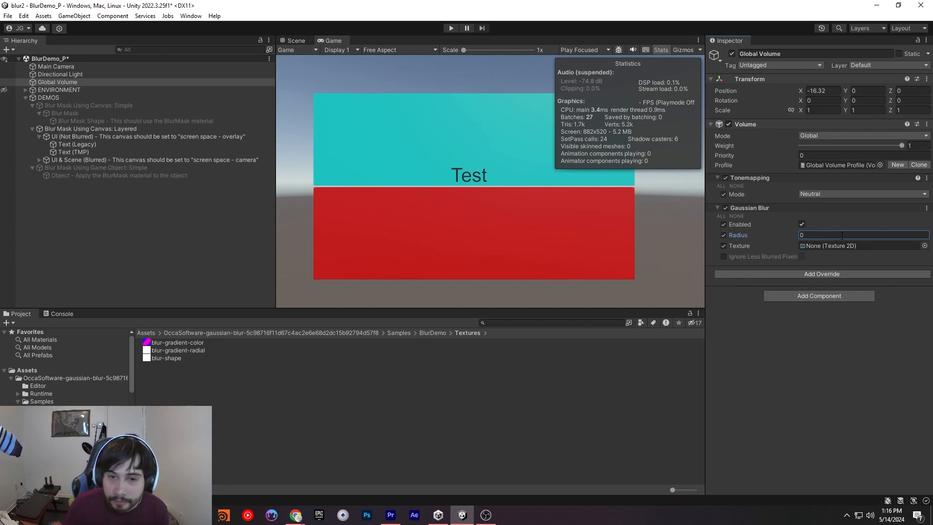
Activate the Simple canvas blur-mask demo, hide ENVIRONMENT, and select Blur Mask Shape.
left_click(88, 105)
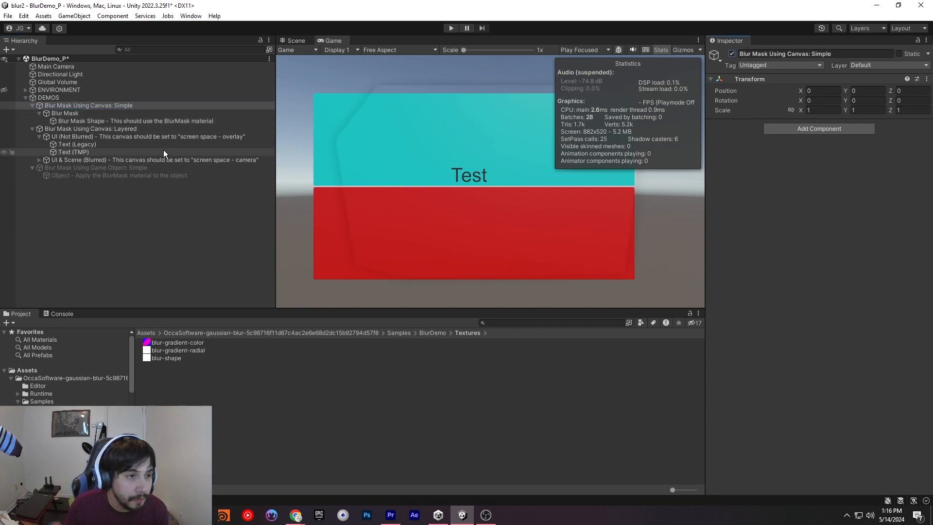
left_click(59, 90)
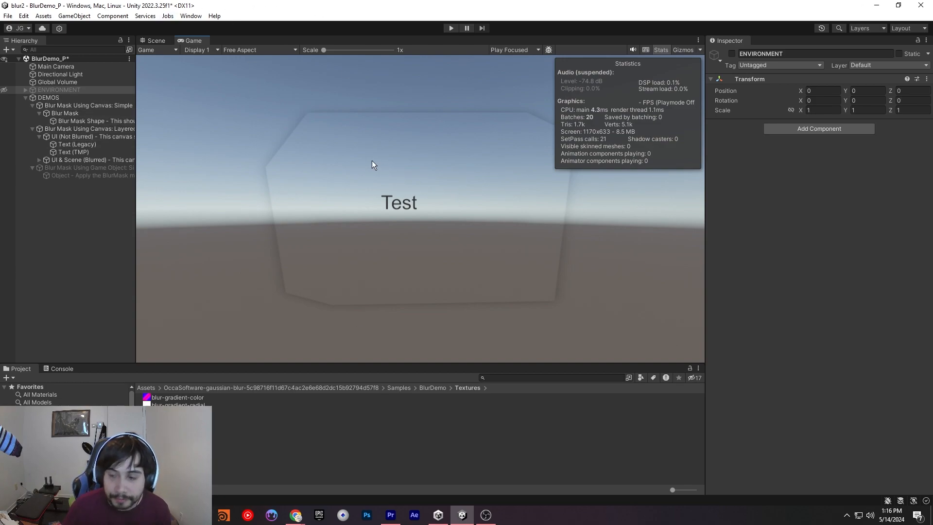
left_click(87, 106)
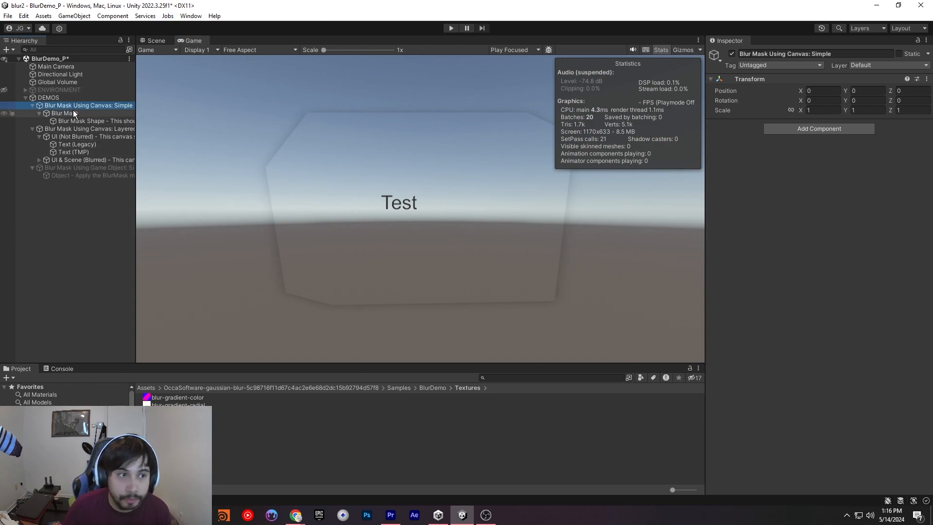
left_click(95, 121)
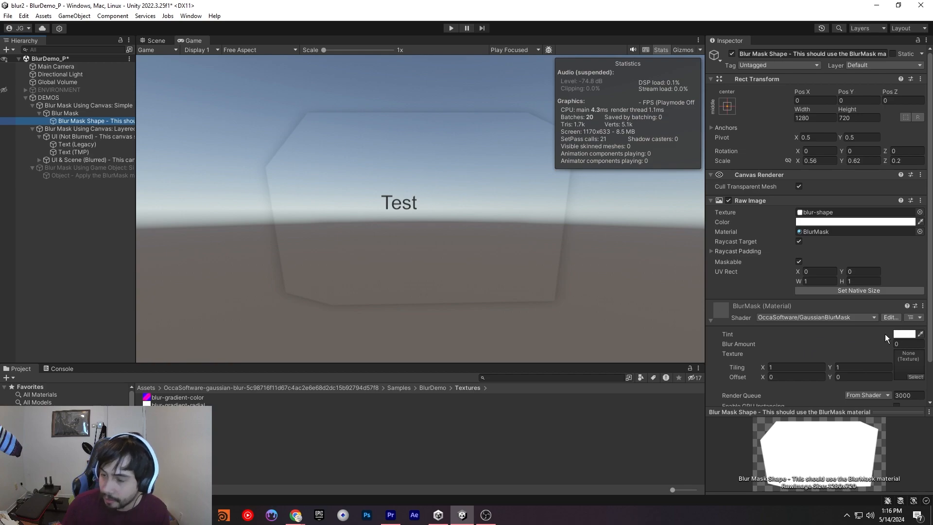
mouse_move(737, 307)
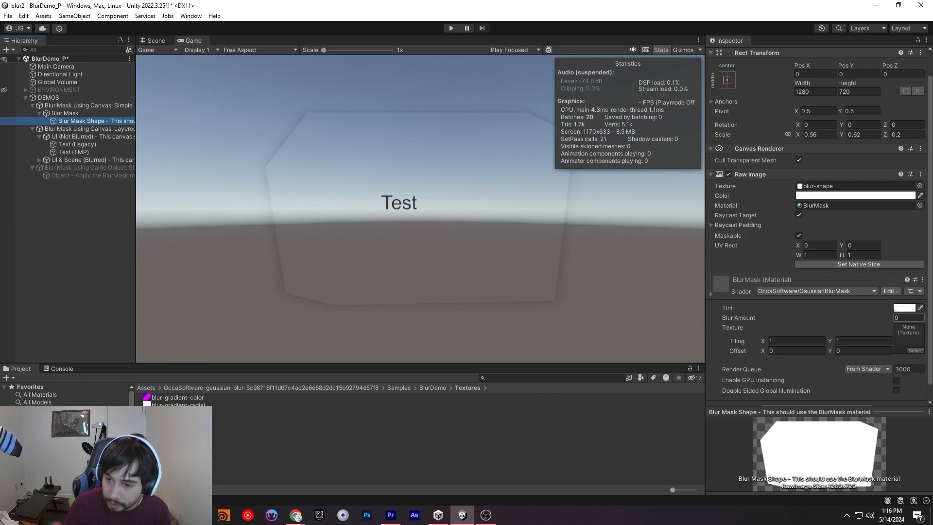
Tint the BlurMask material purple (8A17FF) and enter a Blur Amount of 49.94.
left_click(904, 308)
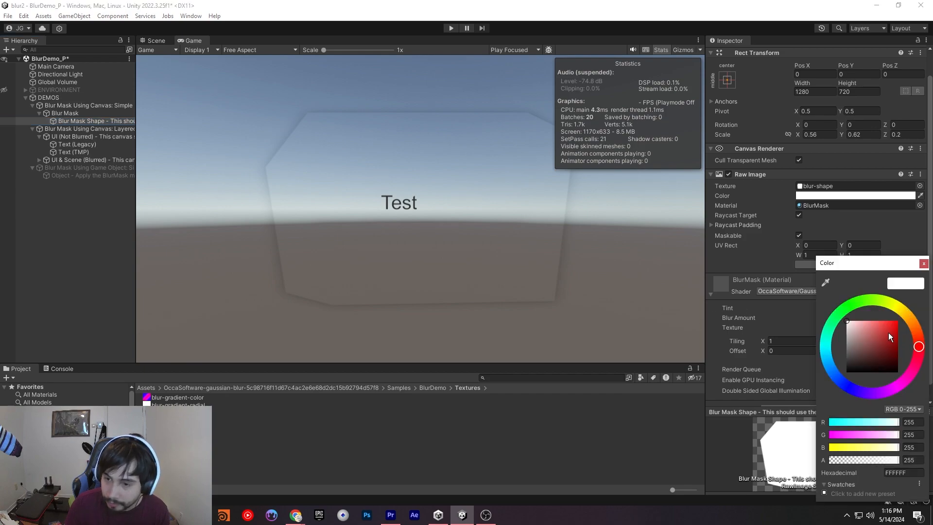
left_click(882, 325)
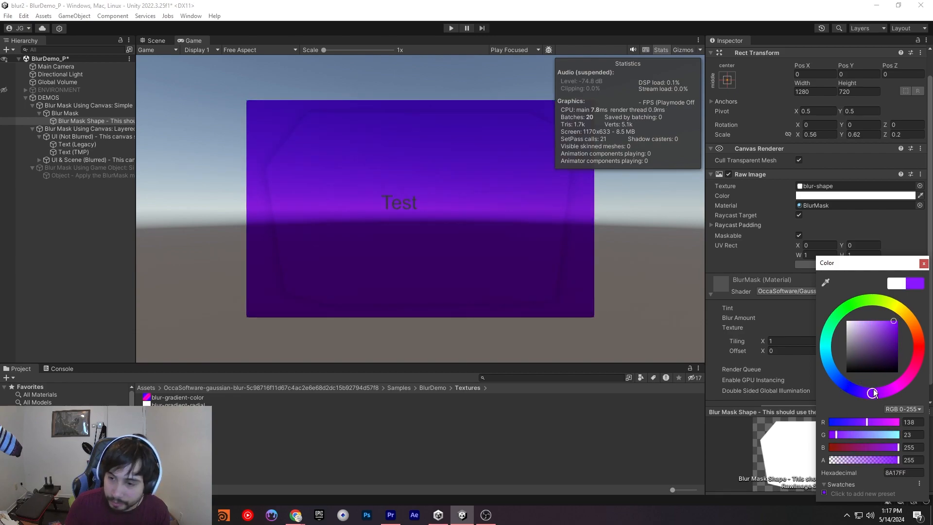
left_click(924, 262)
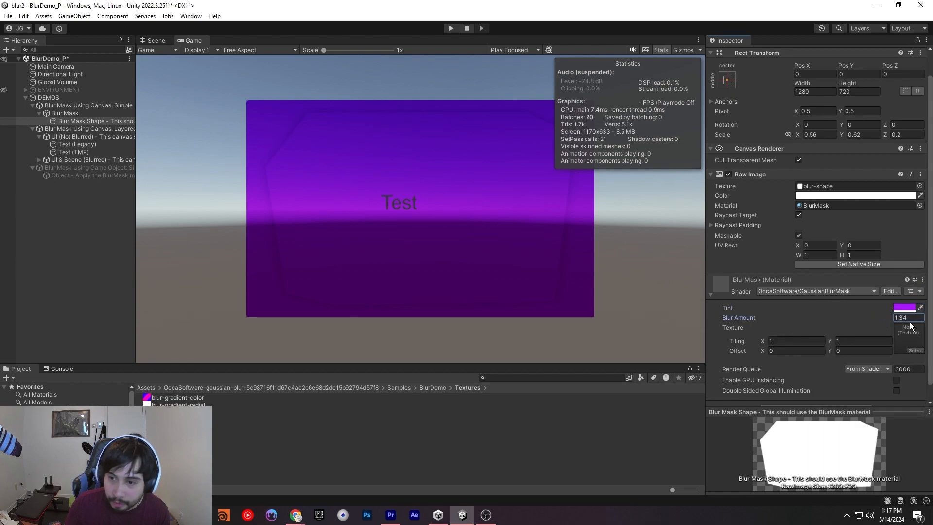
type("49.94")
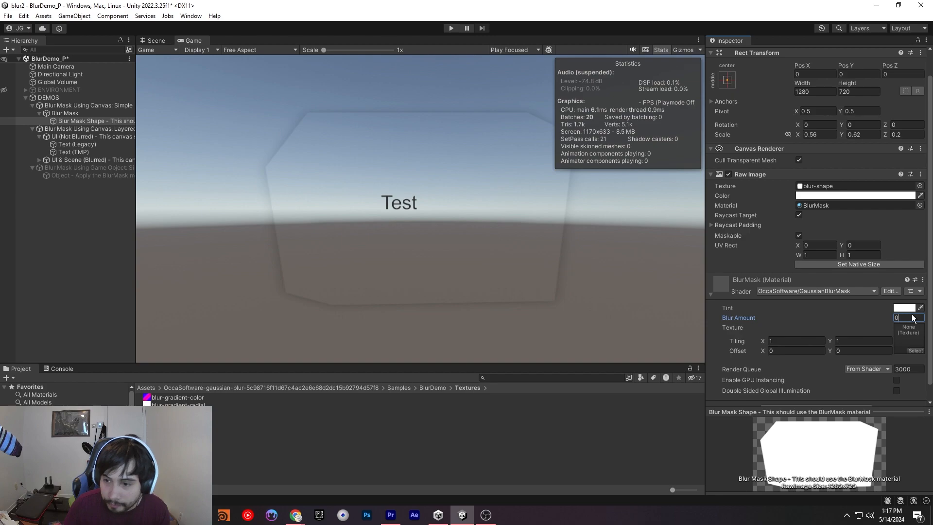
Try mask Blur Amount values 1000, 200 and 50, then view the shape in Scene view.
type("1000")
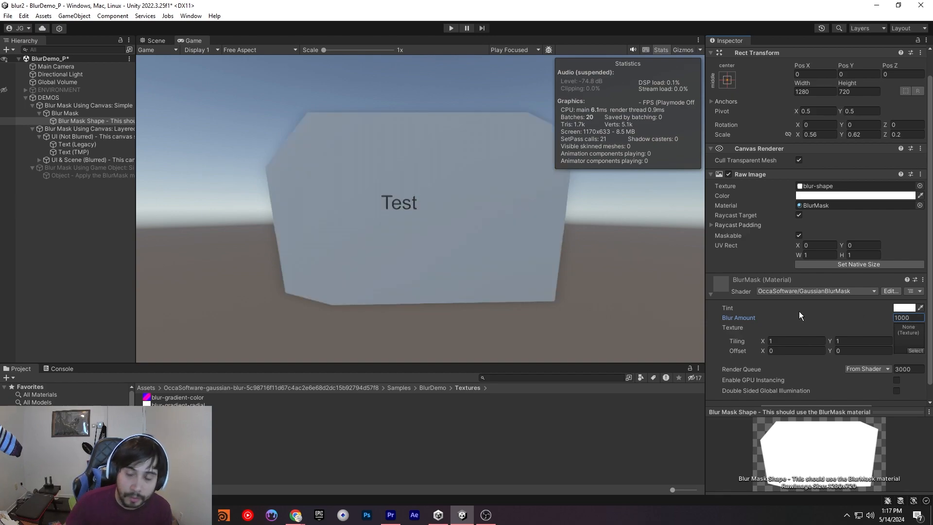
type("2")
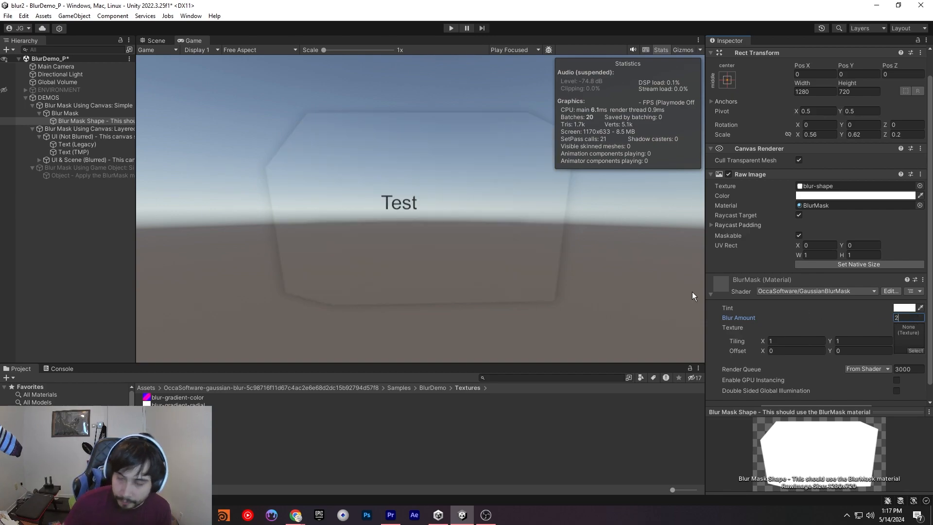
type("200")
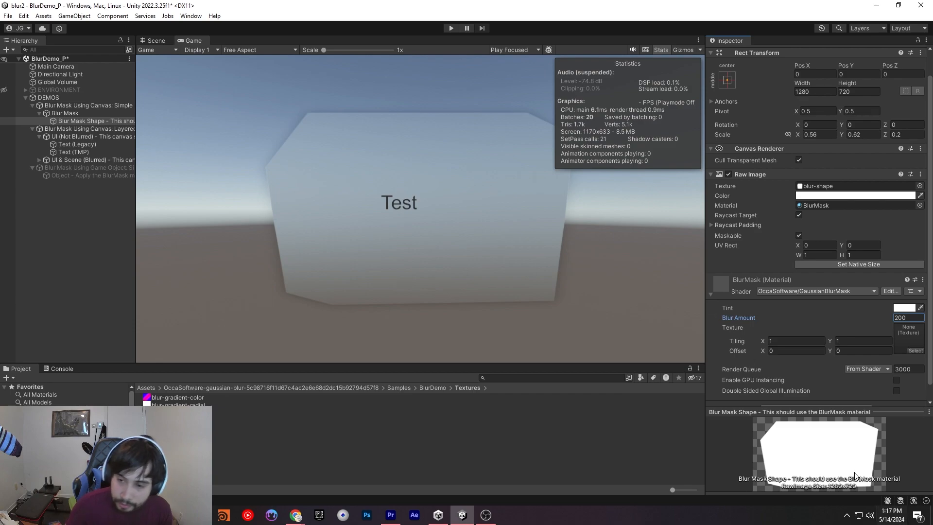
type("50")
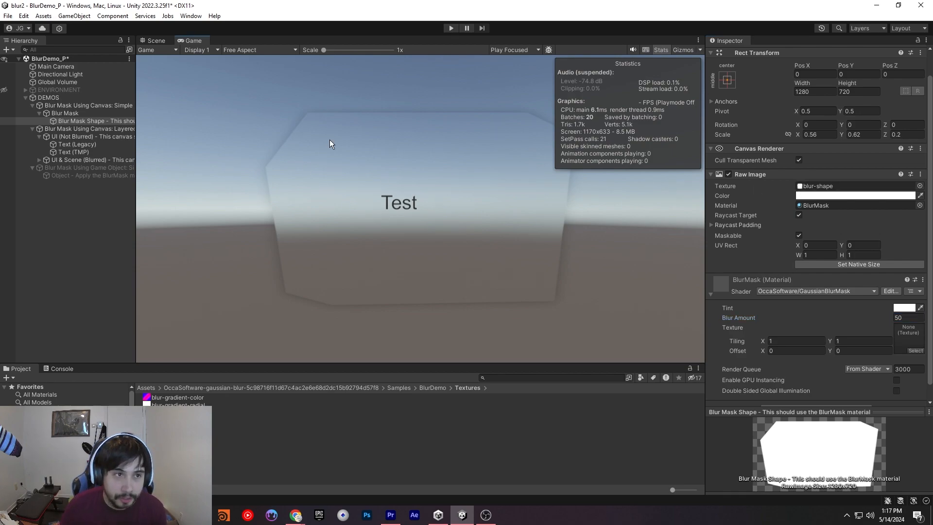
left_click(153, 40)
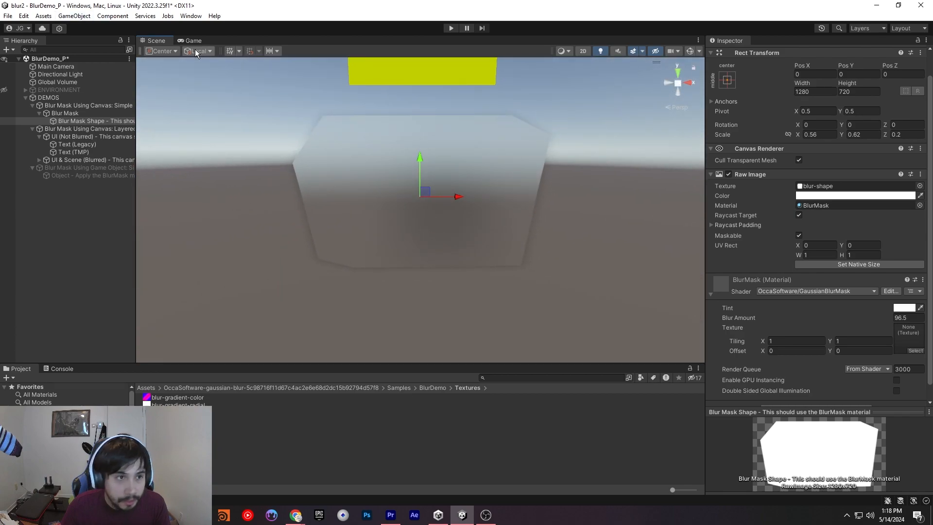
Back in Game view, zero the mask blur, restore ENVIRONMENT, and select Global Volume.
left_click(192, 40)
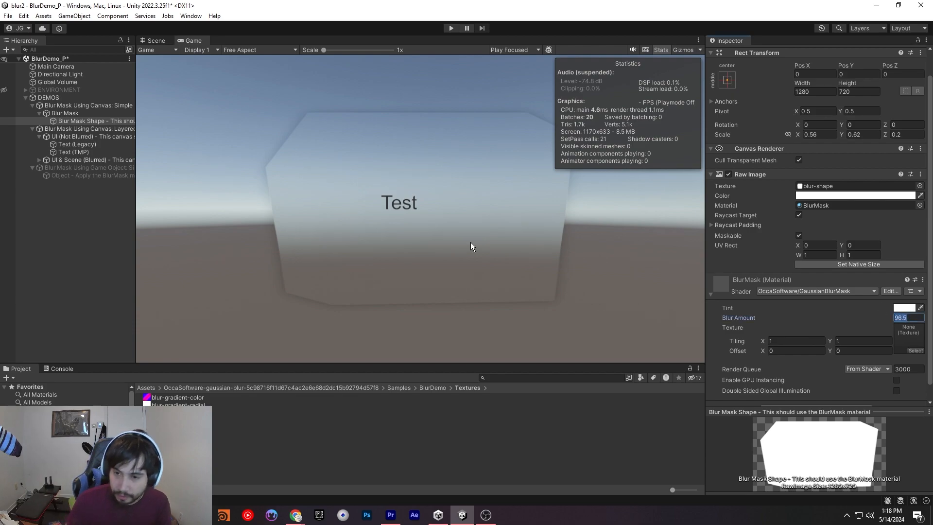
type("0")
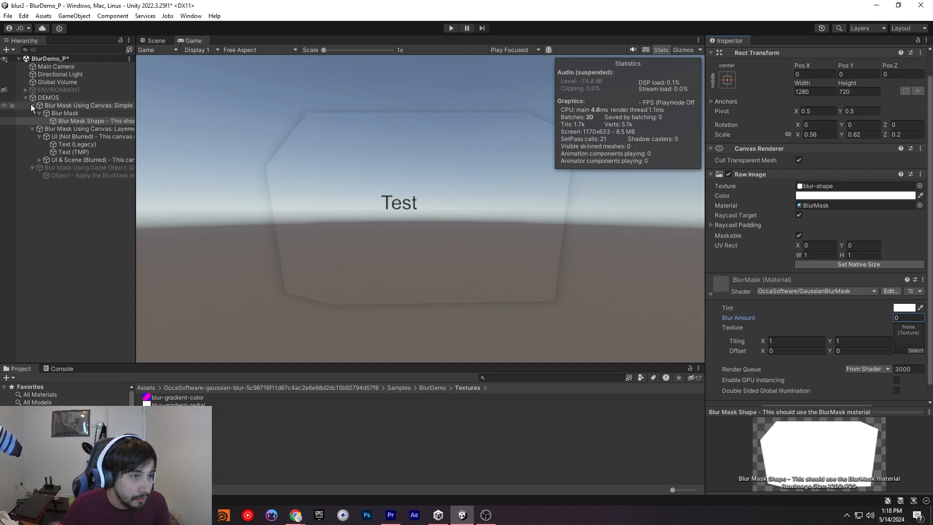
left_click(90, 129)
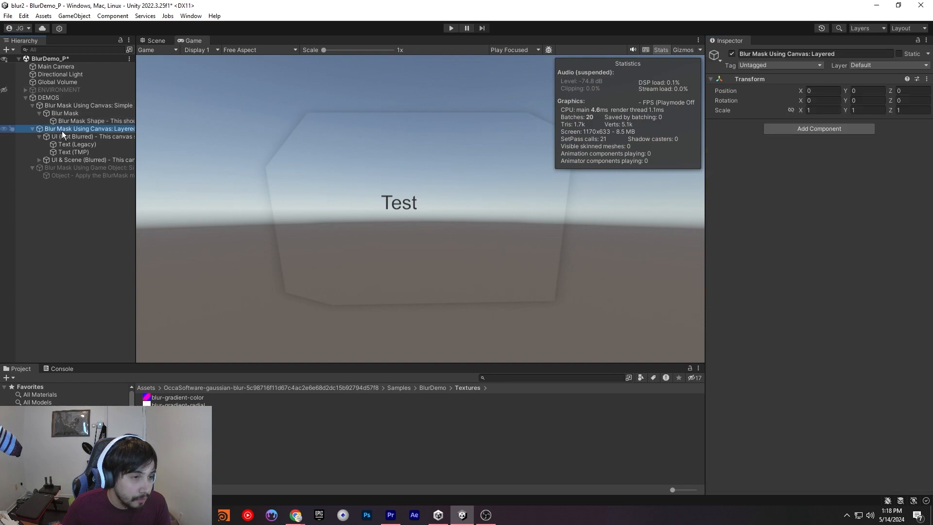
left_click(88, 106)
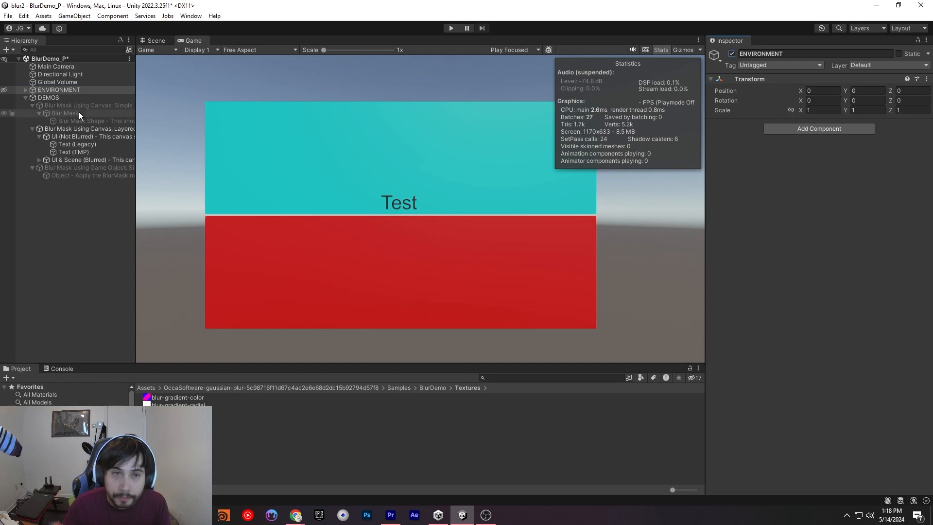
left_click(58, 82)
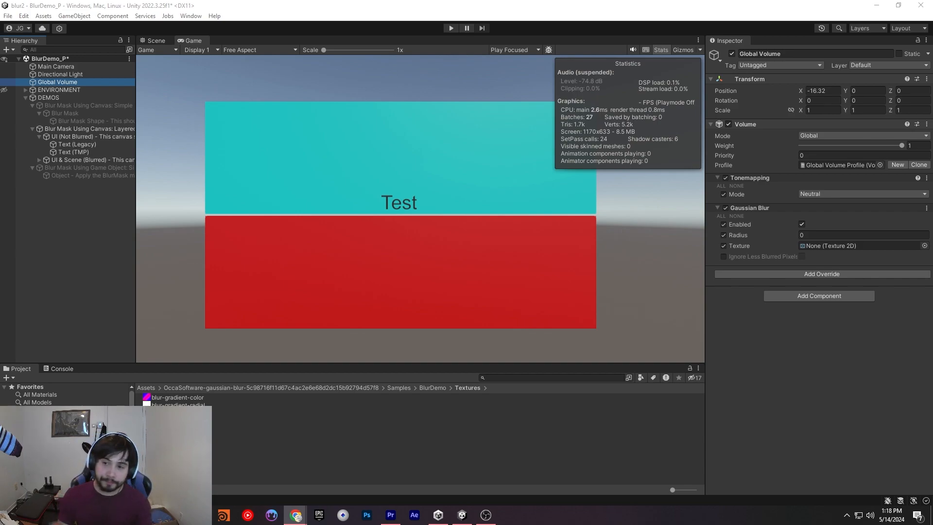
mouse_move(422, 258)
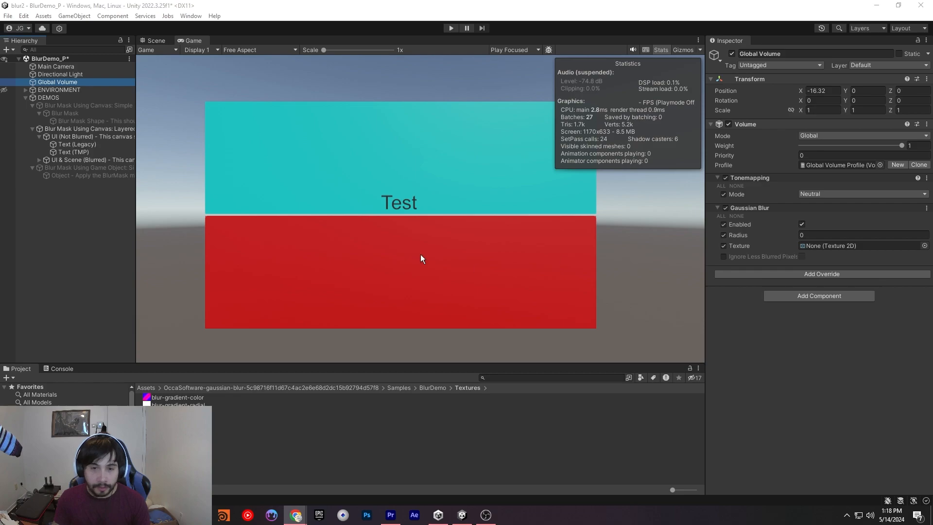
mouse_move(292, 195)
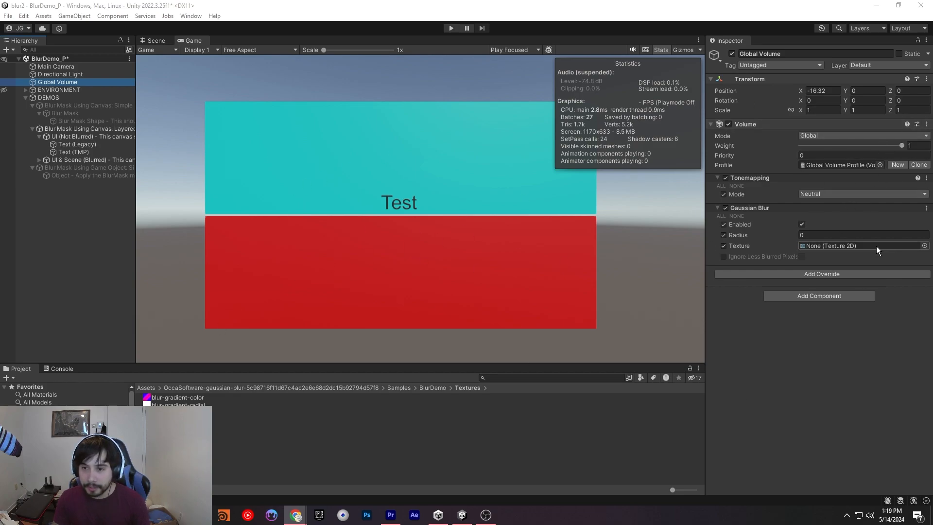
Set the Global Volume blur radius to 58 and inspect the Test text and blurred canvas.
left_click(59, 89)
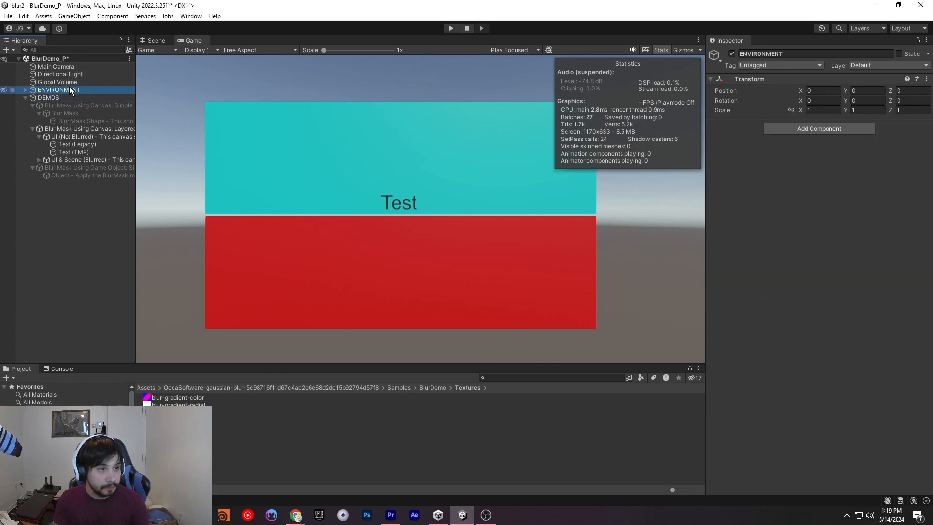
left_click(57, 82)
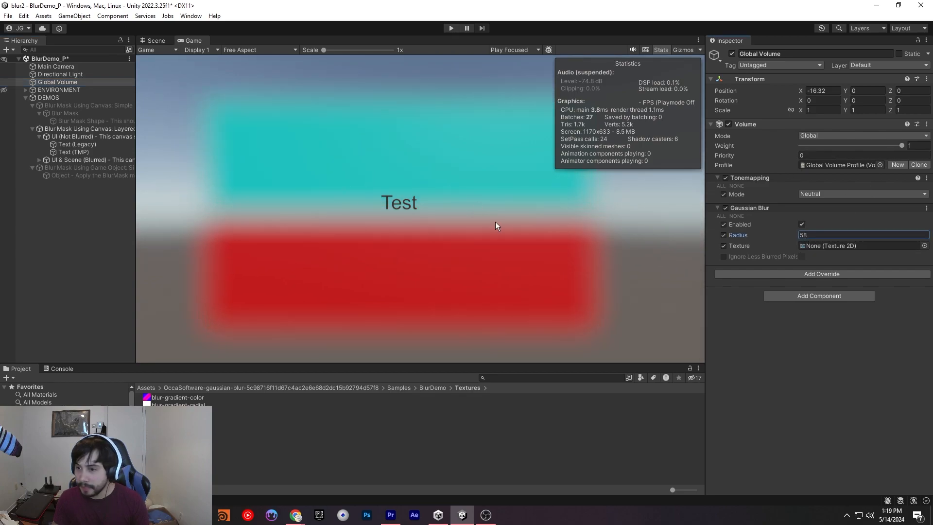
mouse_move(322, 214)
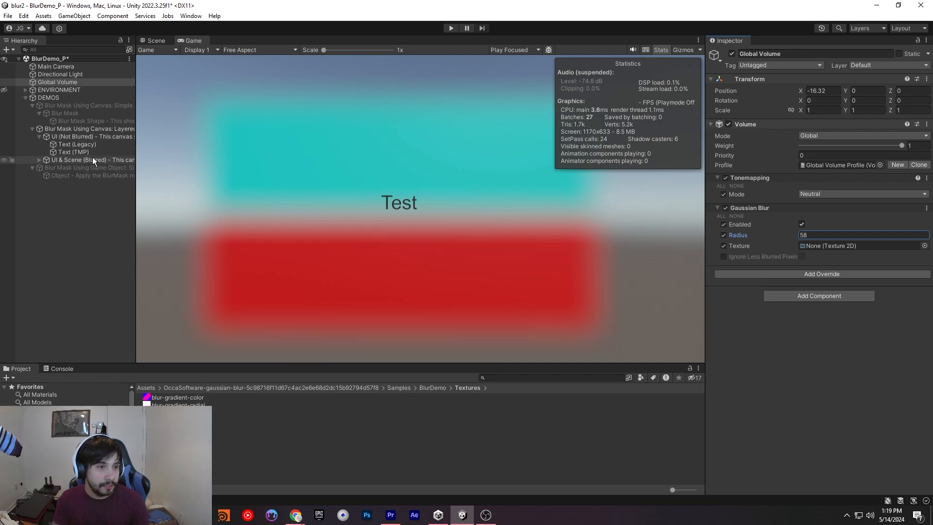
left_click(77, 144)
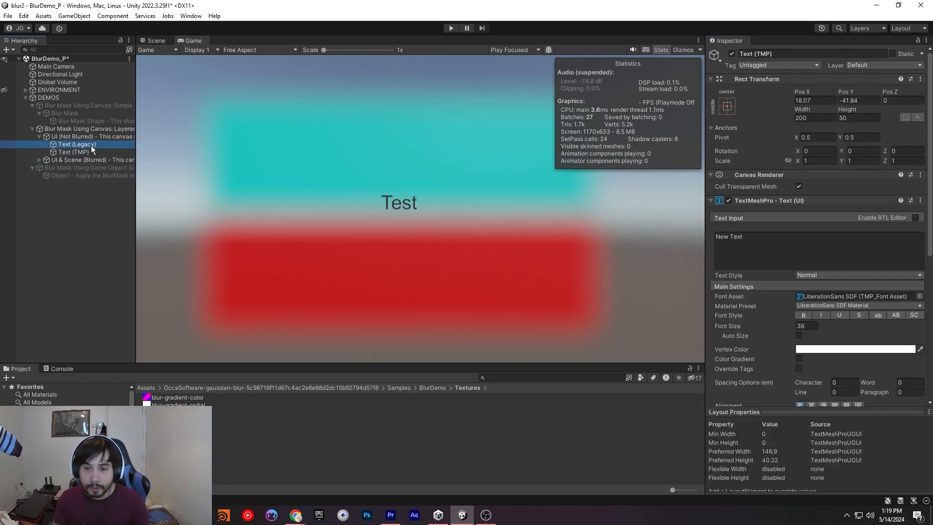
left_click(90, 129)
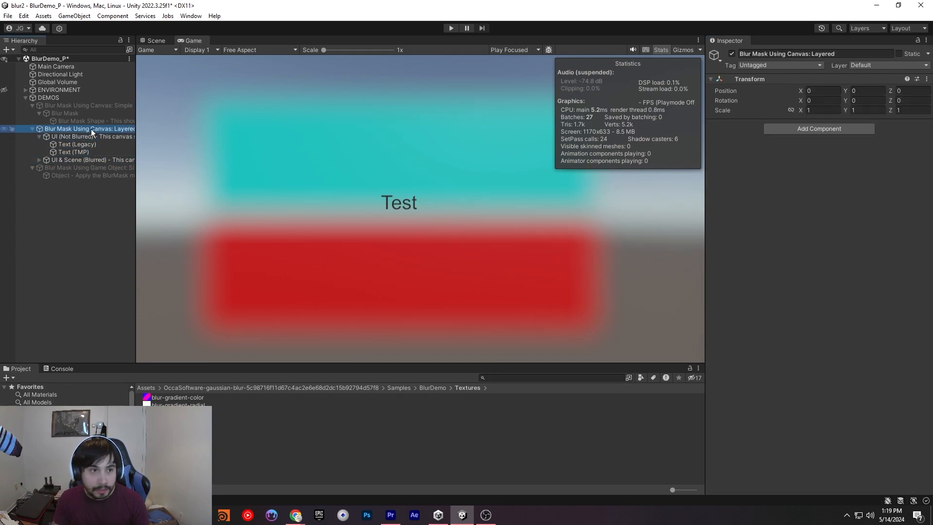
left_click(93, 159)
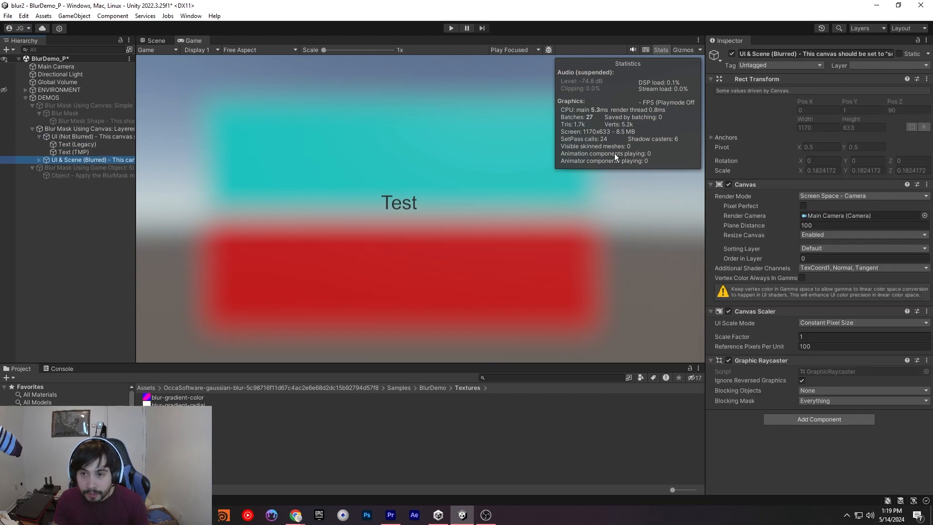
mouse_move(838, 191)
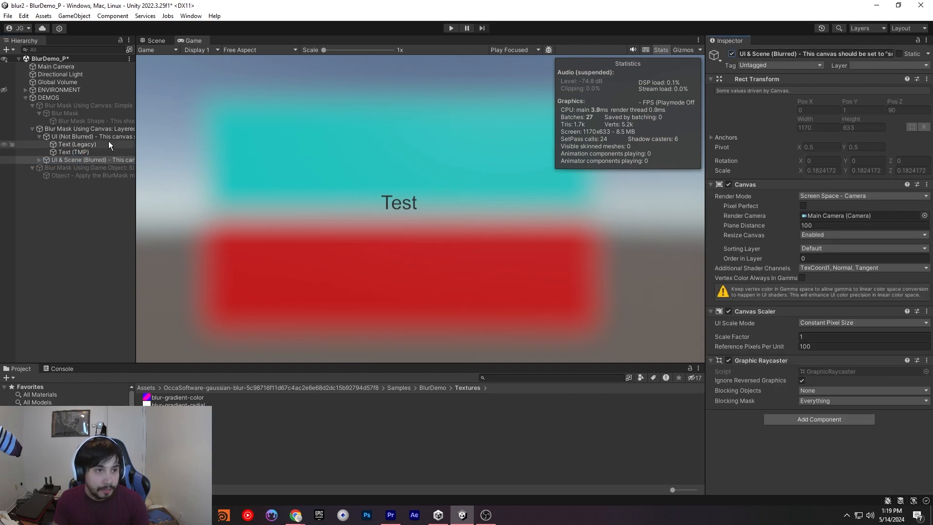
Toggle the UI (Not Blurred) canvas and inspect the Test text and UI & Scene canvas.
left_click(89, 136)
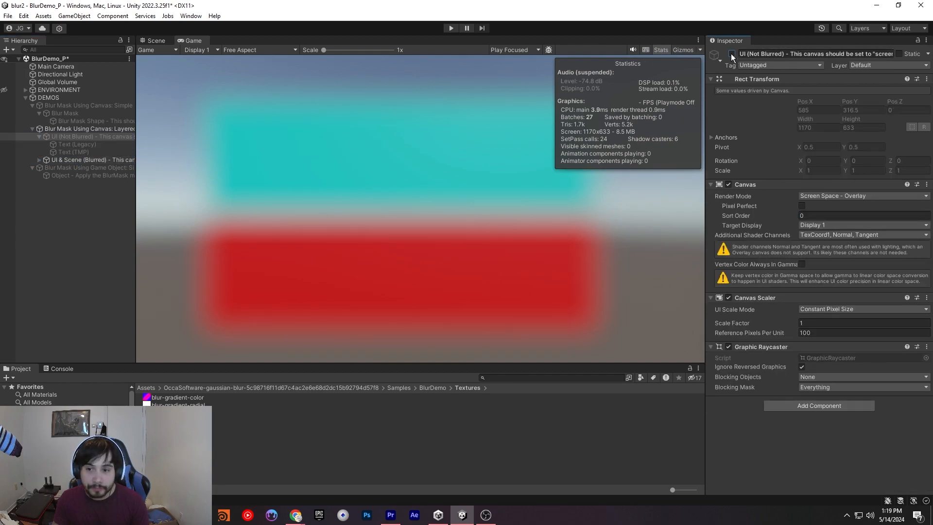
left_click(78, 144)
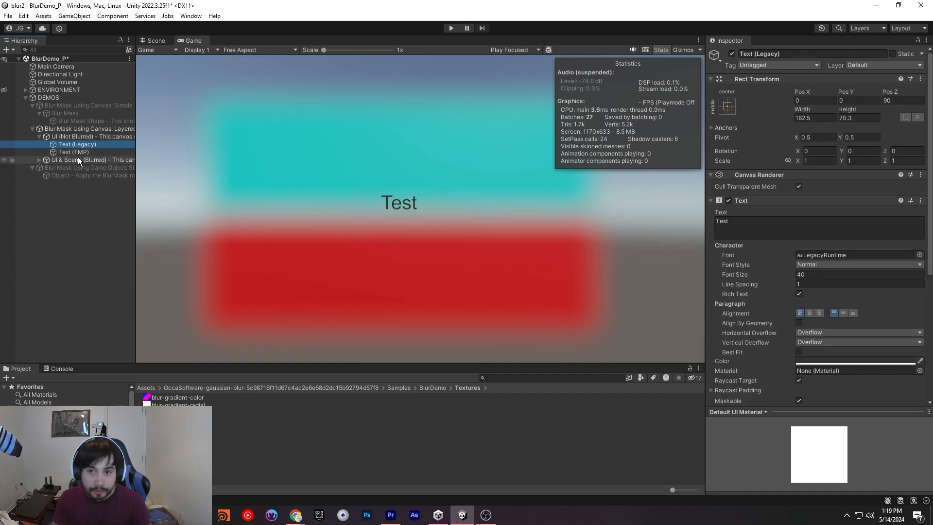
left_click(89, 159)
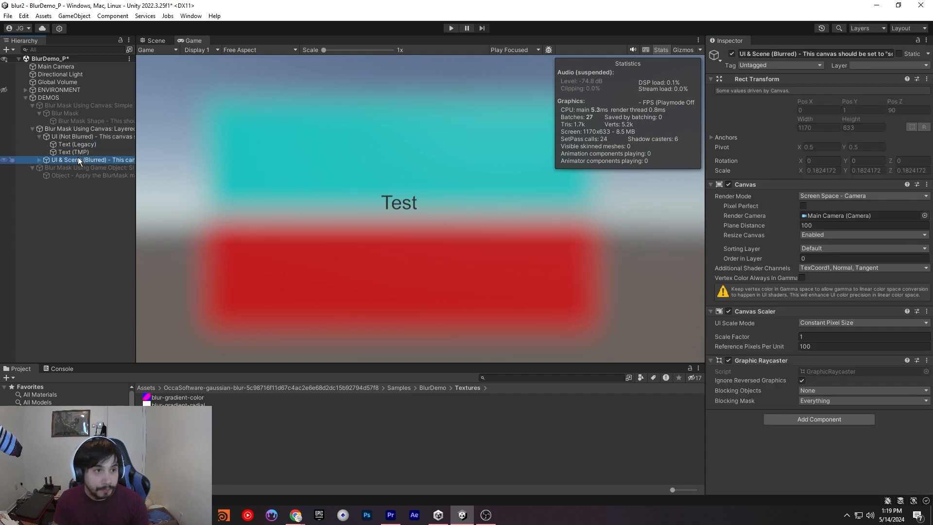
left_click(92, 136)
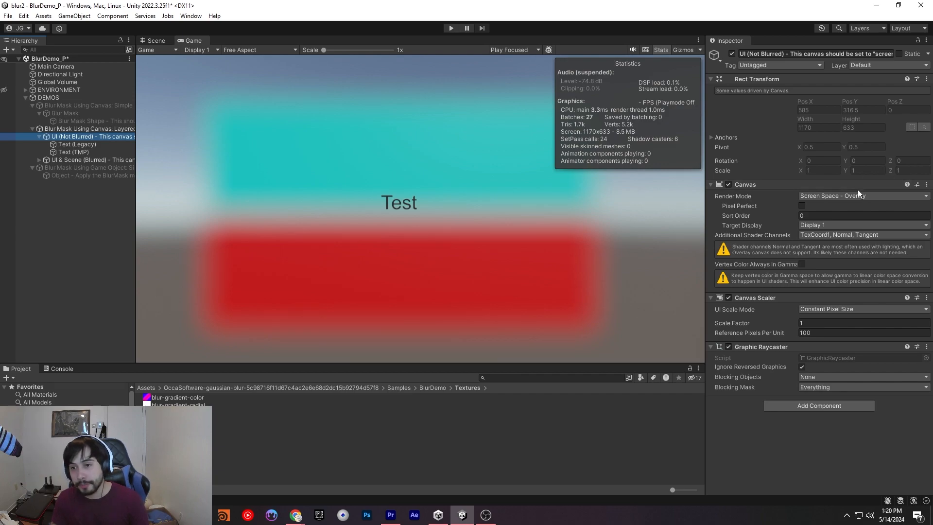
Switch the unblurred canvas render mode to World Space and back to Screen Space - Overlay.
left_click(862, 196)
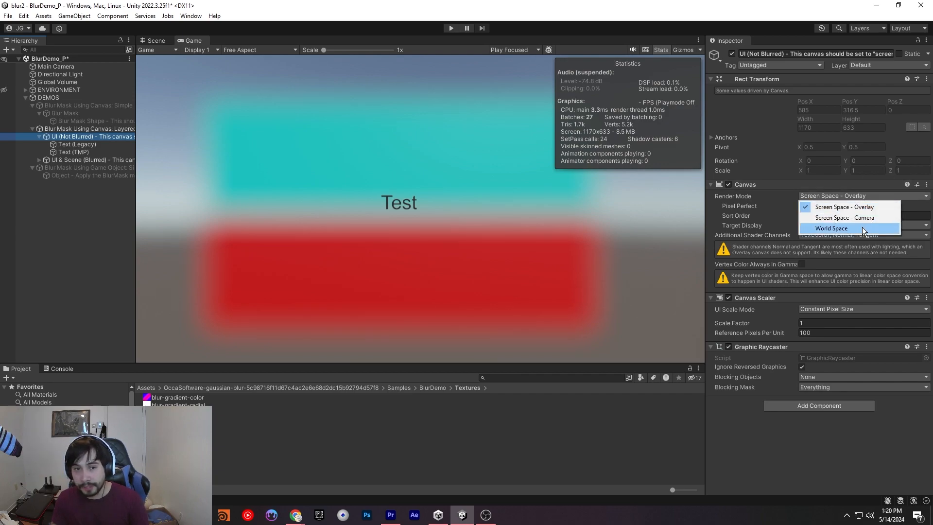
left_click(832, 228)
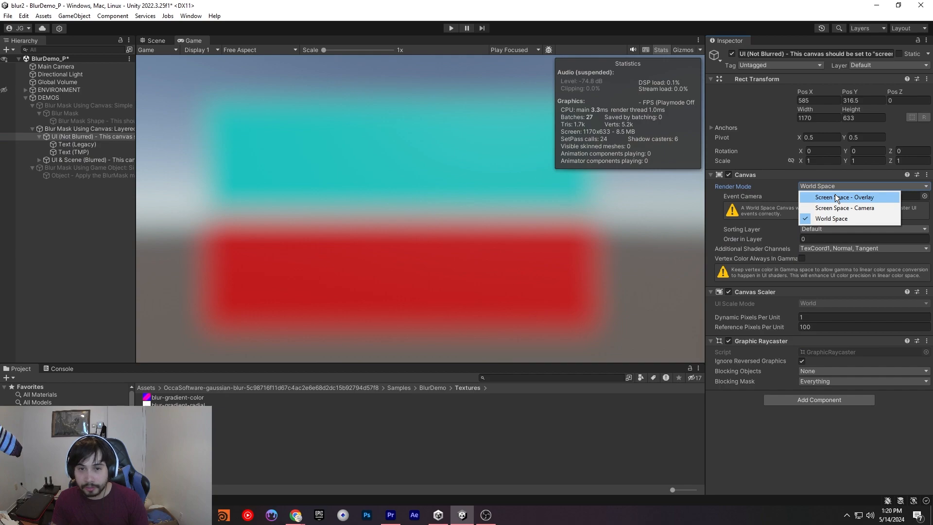
left_click(843, 197)
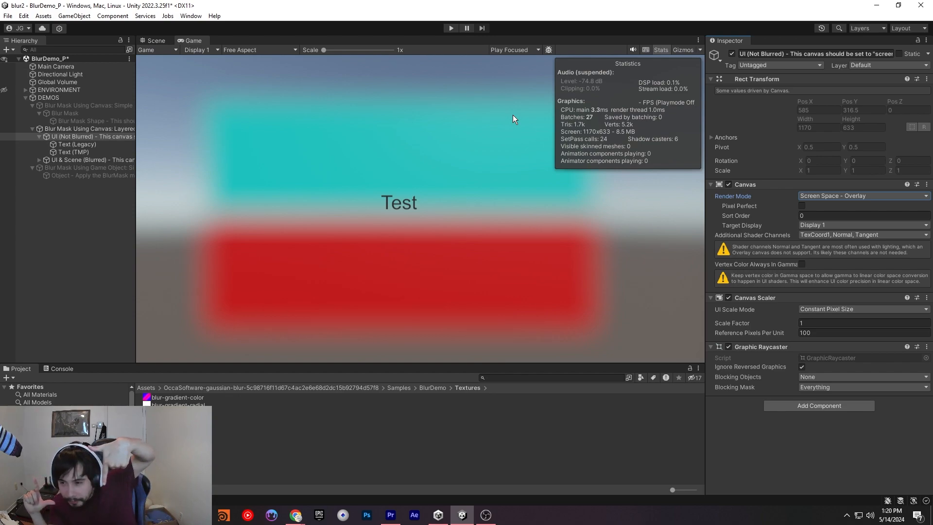
mouse_move(787, 5)
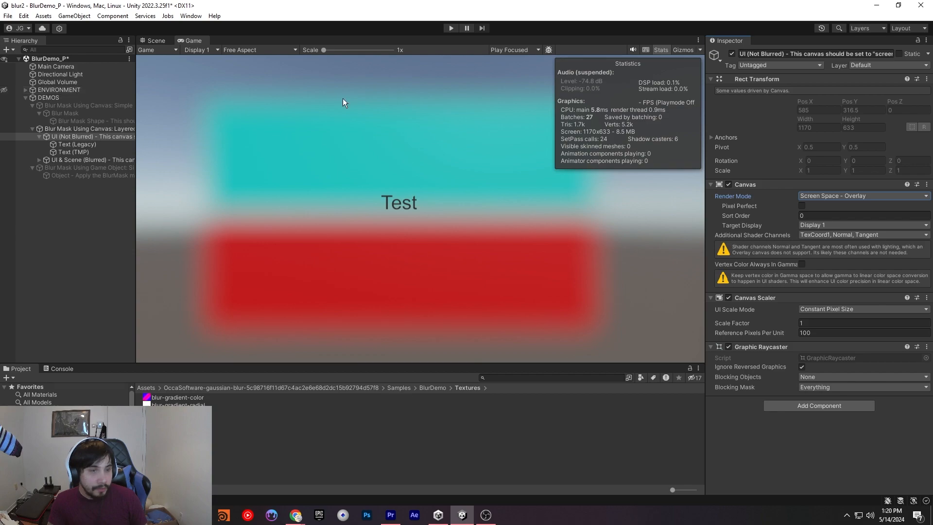
mouse_move(186, 356)
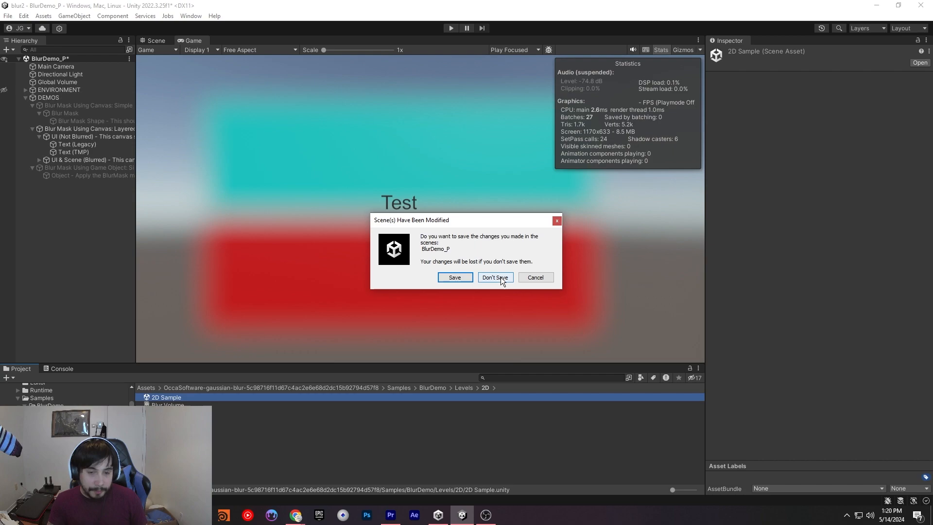
Discard BlurDemo changes, open the 2D Sample scene, and select Layer 1 Volume.
left_click(494, 278)
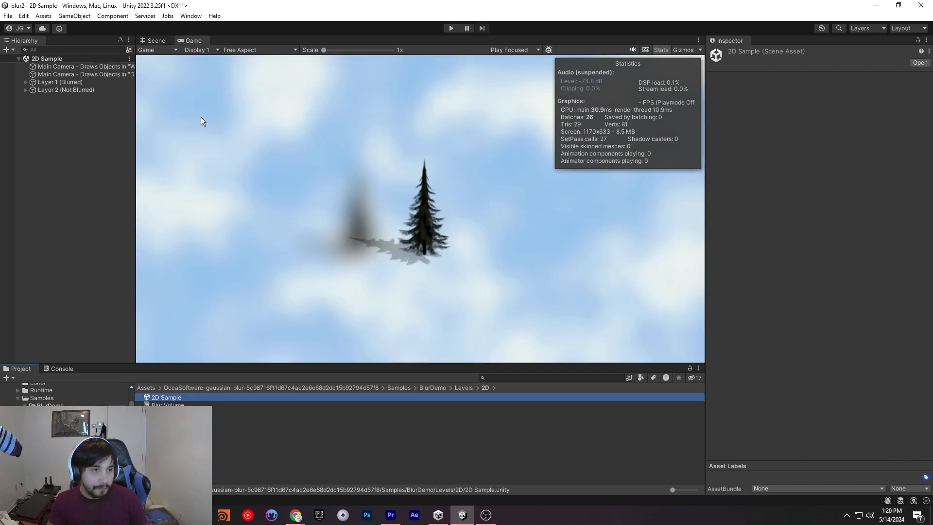
left_click(61, 82)
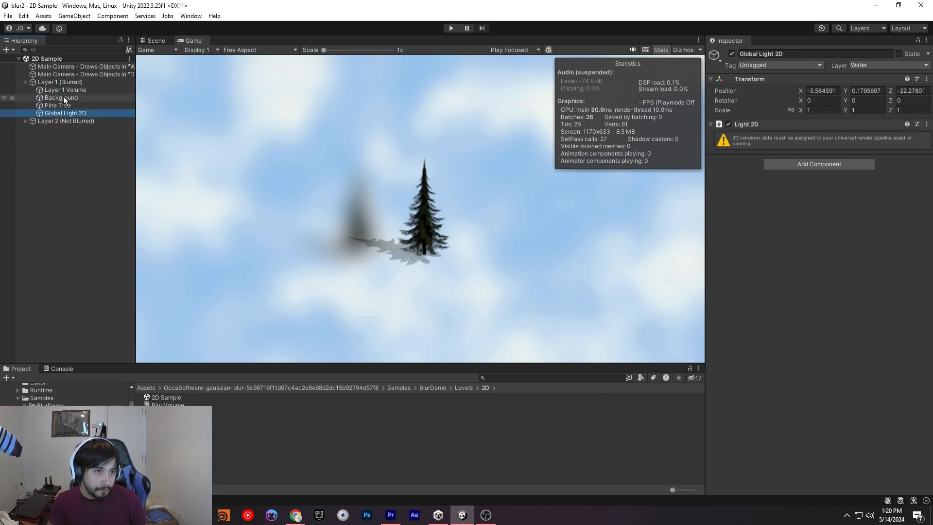
left_click(65, 90)
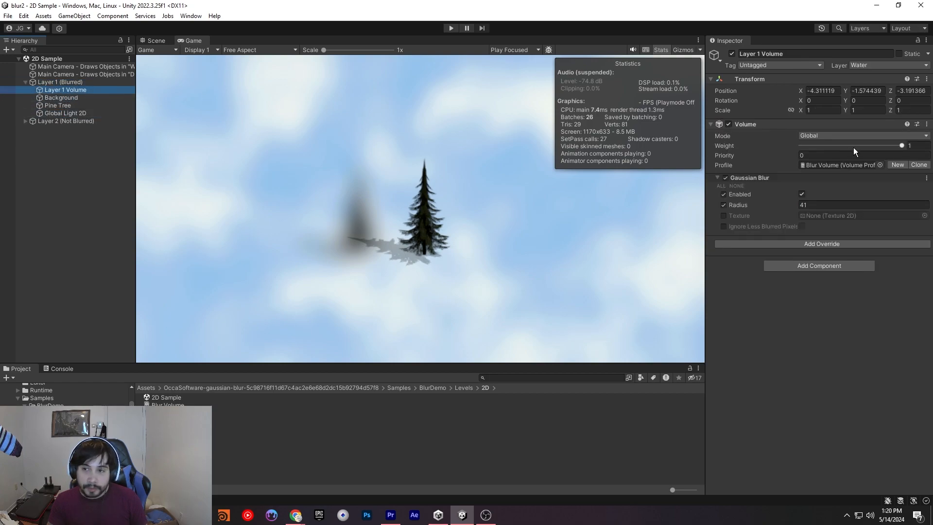
Adjust the Layer 1 Volume weight and radius, ending at radius 76 and weight 0.
left_click_drag(901, 145, 844, 145)
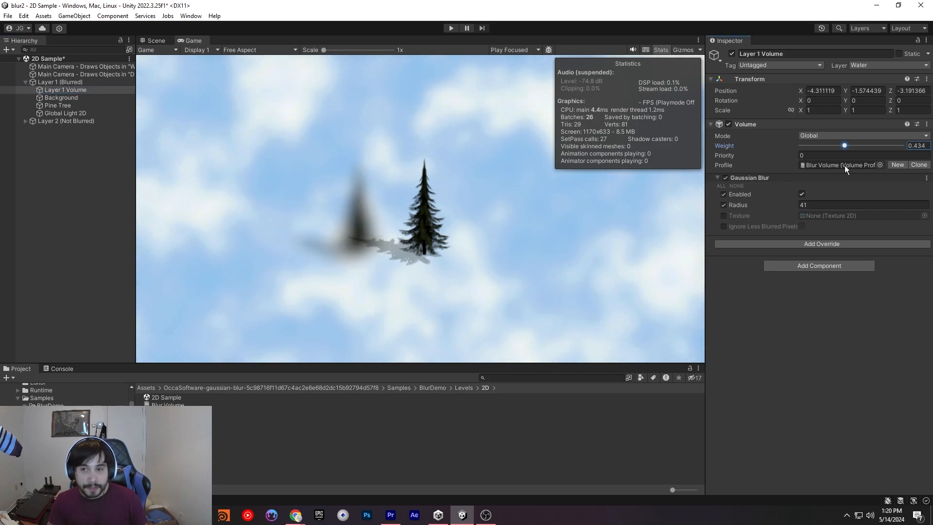
left_click_drag(844, 146, 814, 145)
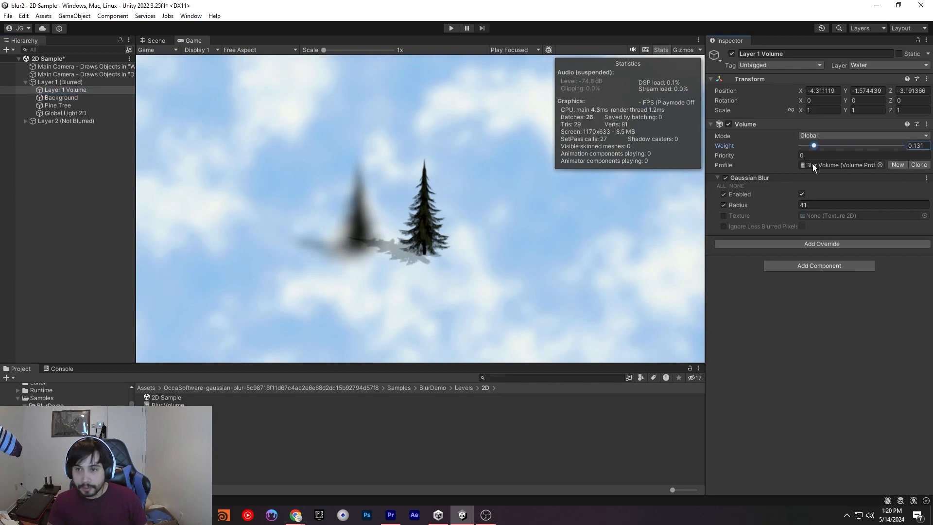
left_click_drag(814, 145, 834, 145)
type("0")
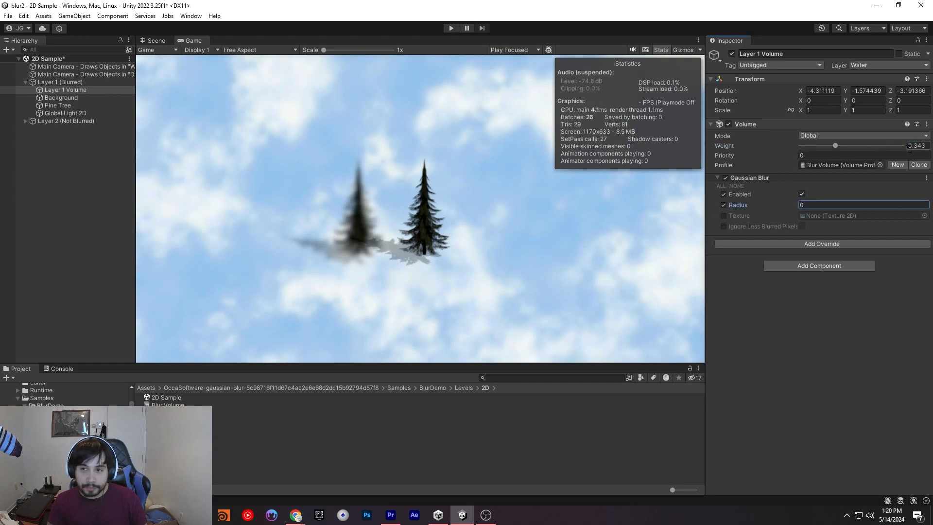
left_click_drag(835, 146, 883, 145)
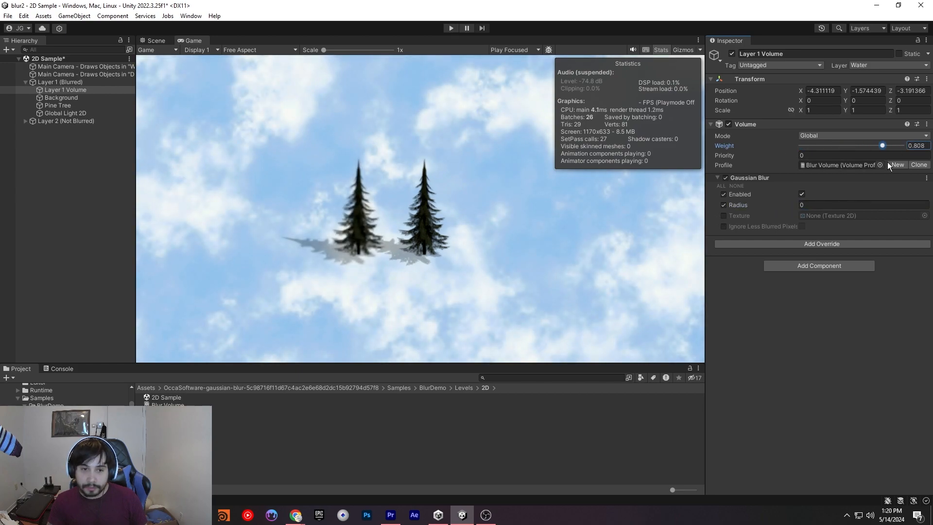
left_click_drag(883, 145, 863, 145)
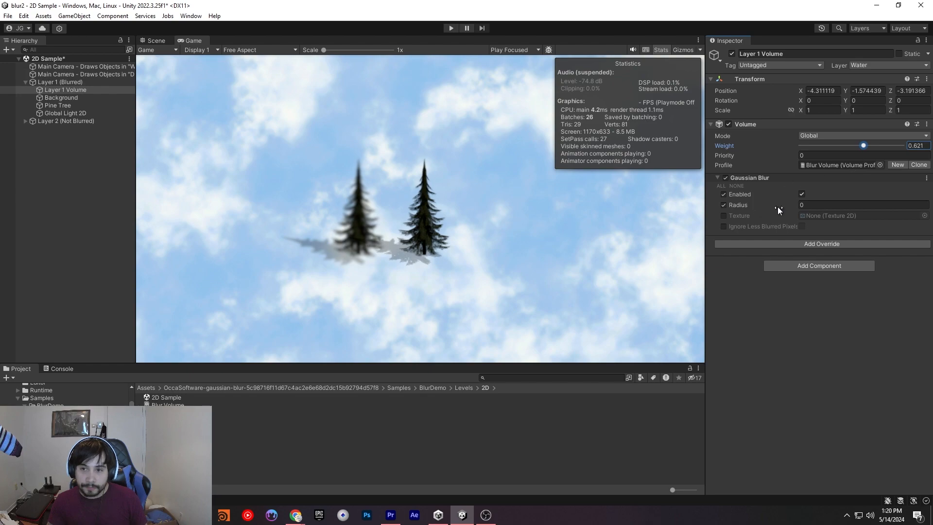
type("39")
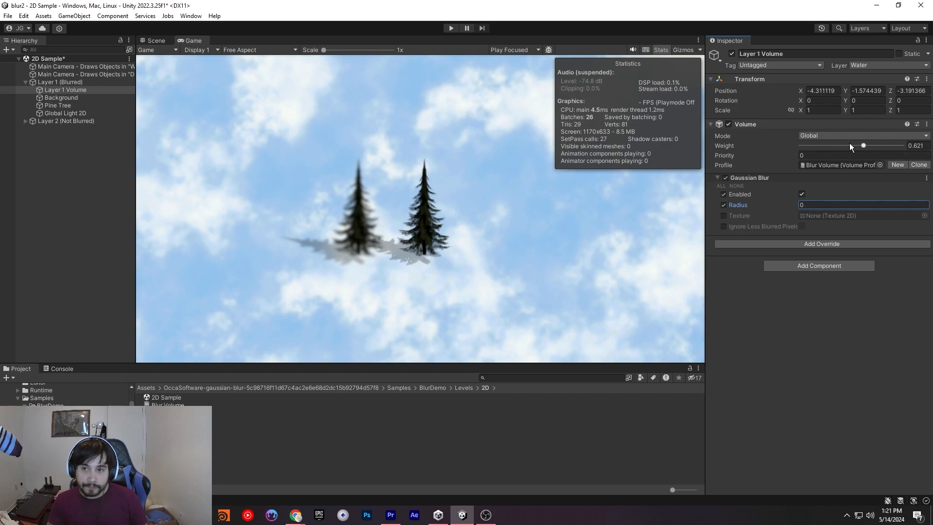
left_click_drag(863, 146, 821, 146)
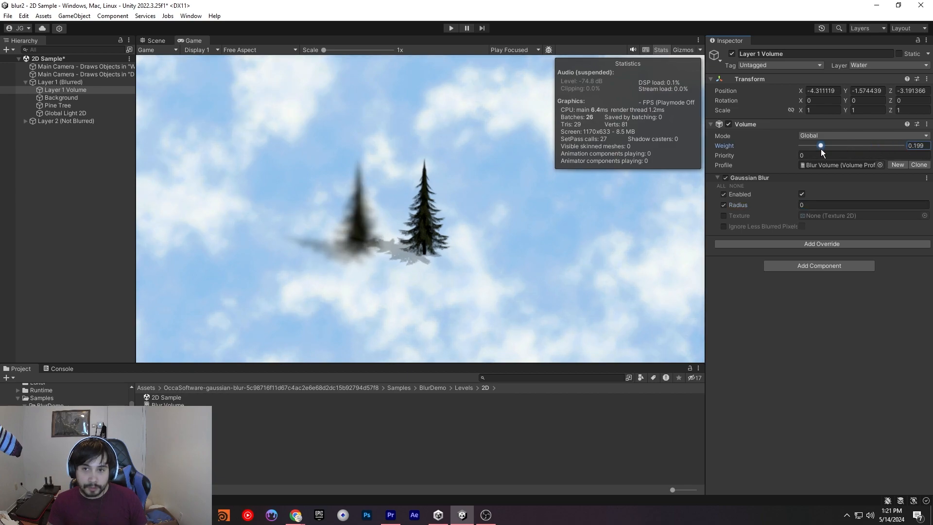
left_click_drag(821, 146, 811, 146)
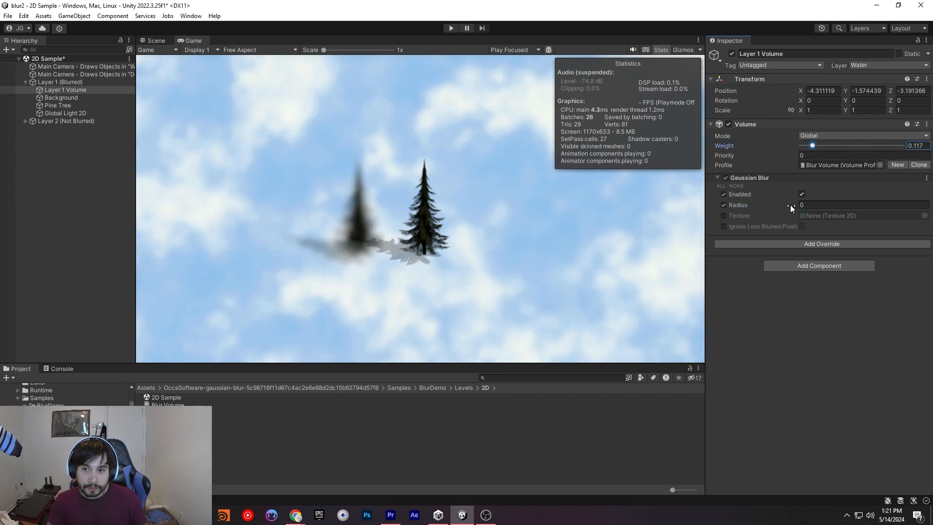
left_click_drag(812, 145, 840, 145)
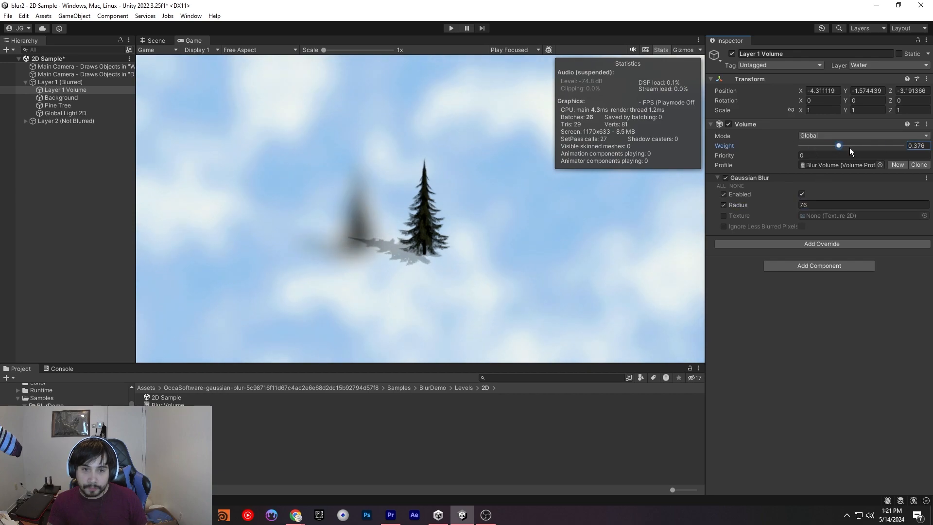
left_click_drag(839, 145, 800, 145)
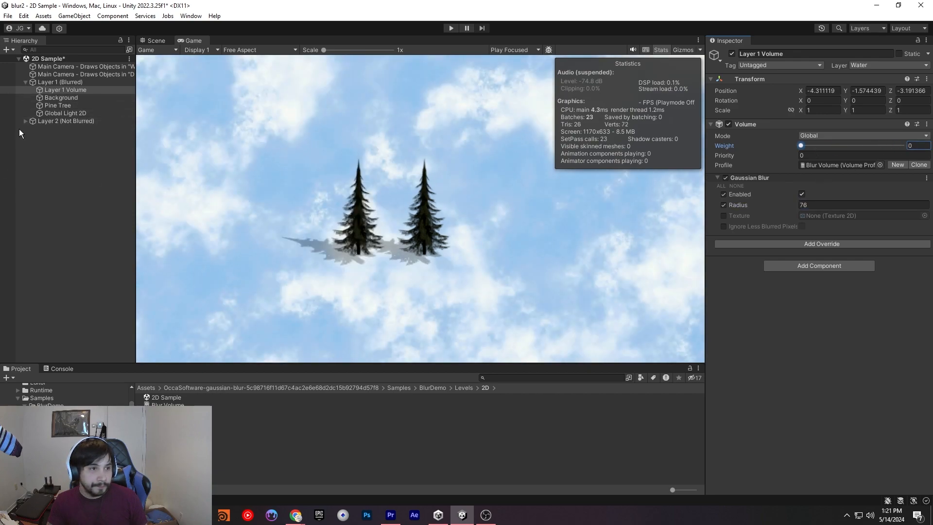
left_click(66, 90)
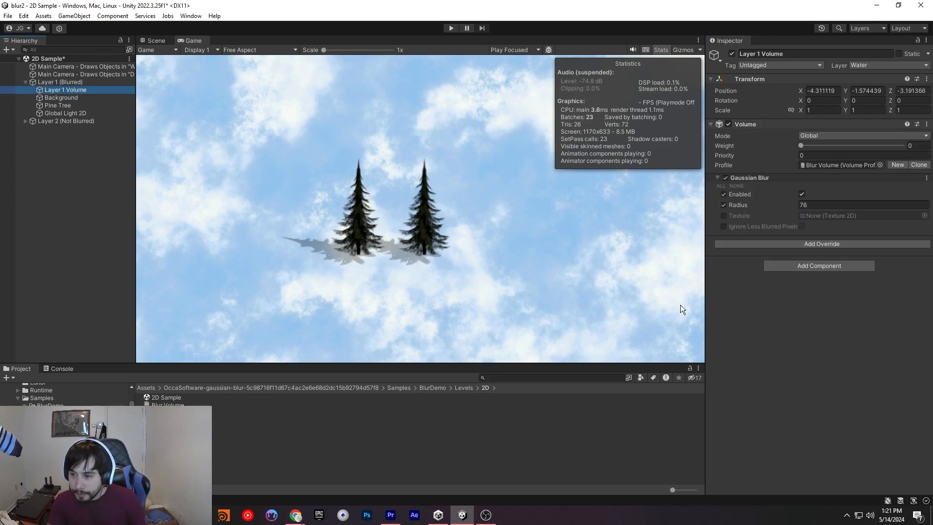
mouse_move(859, 382)
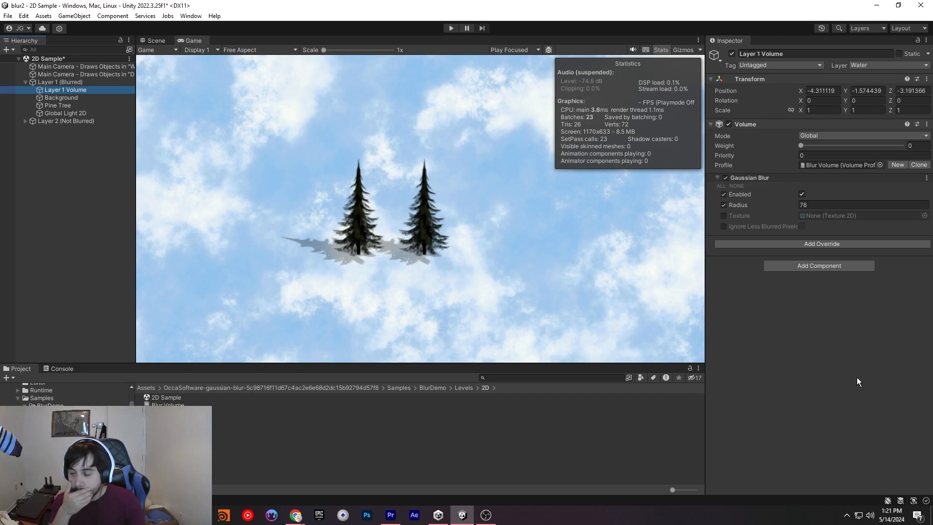